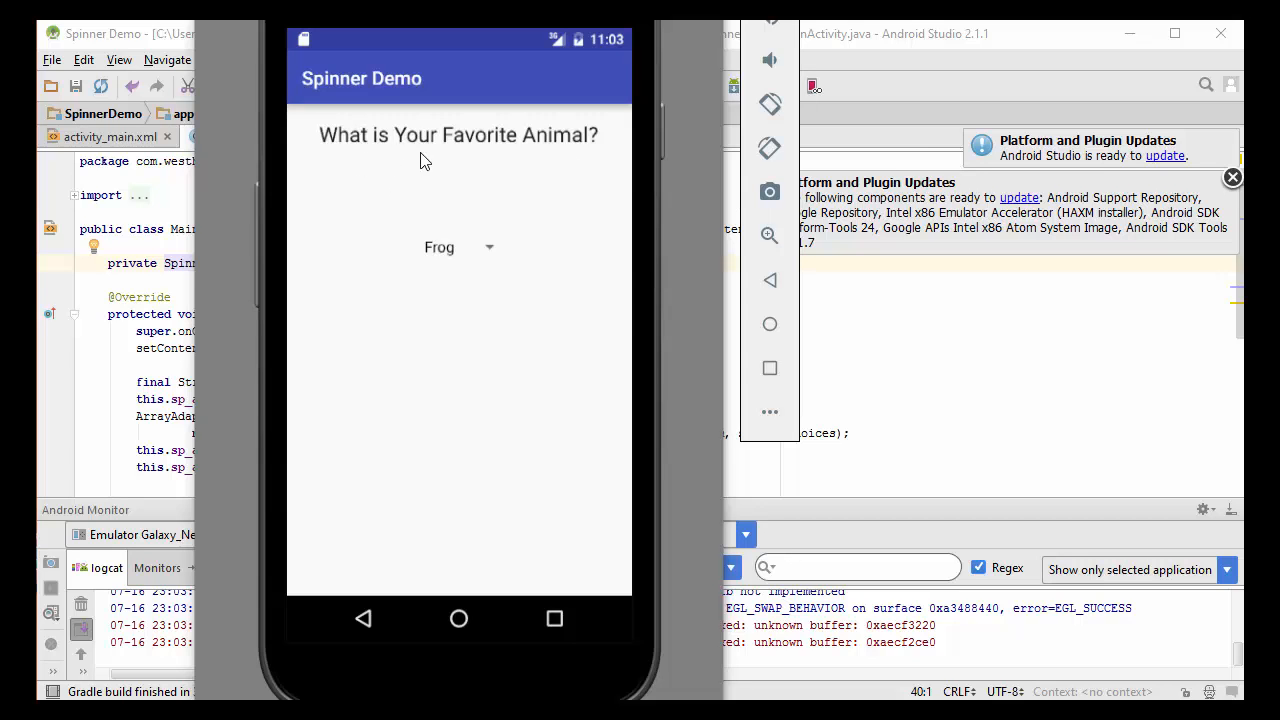
mouse_move(464, 280)
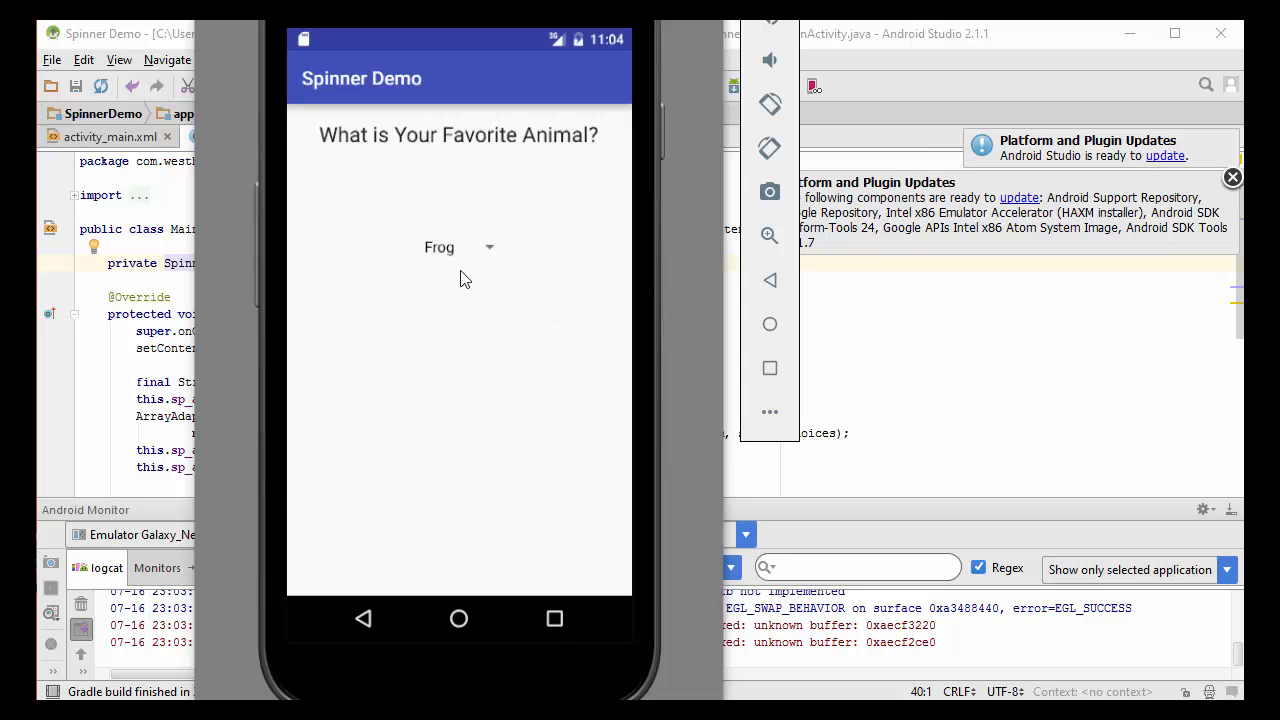
mouse_move(502, 288)
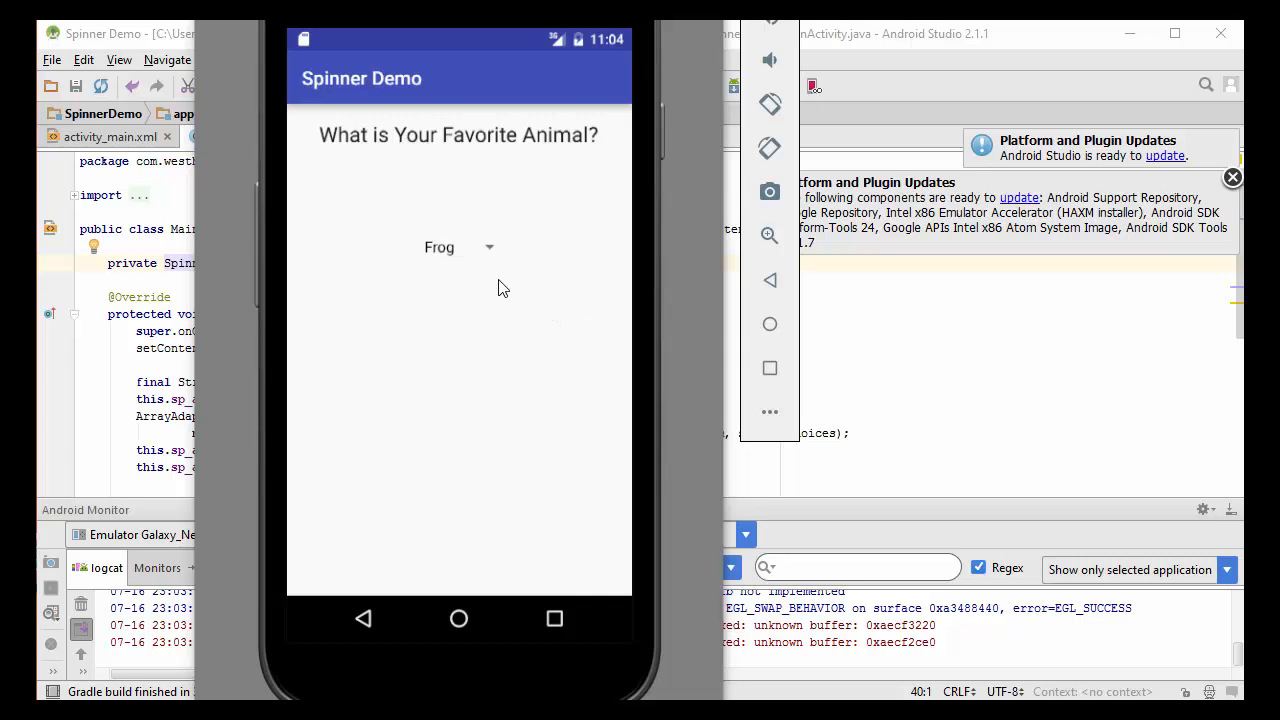
- Pick Snake from the animal spinner dropdown in the running Spinner Demo app
click(458, 248)
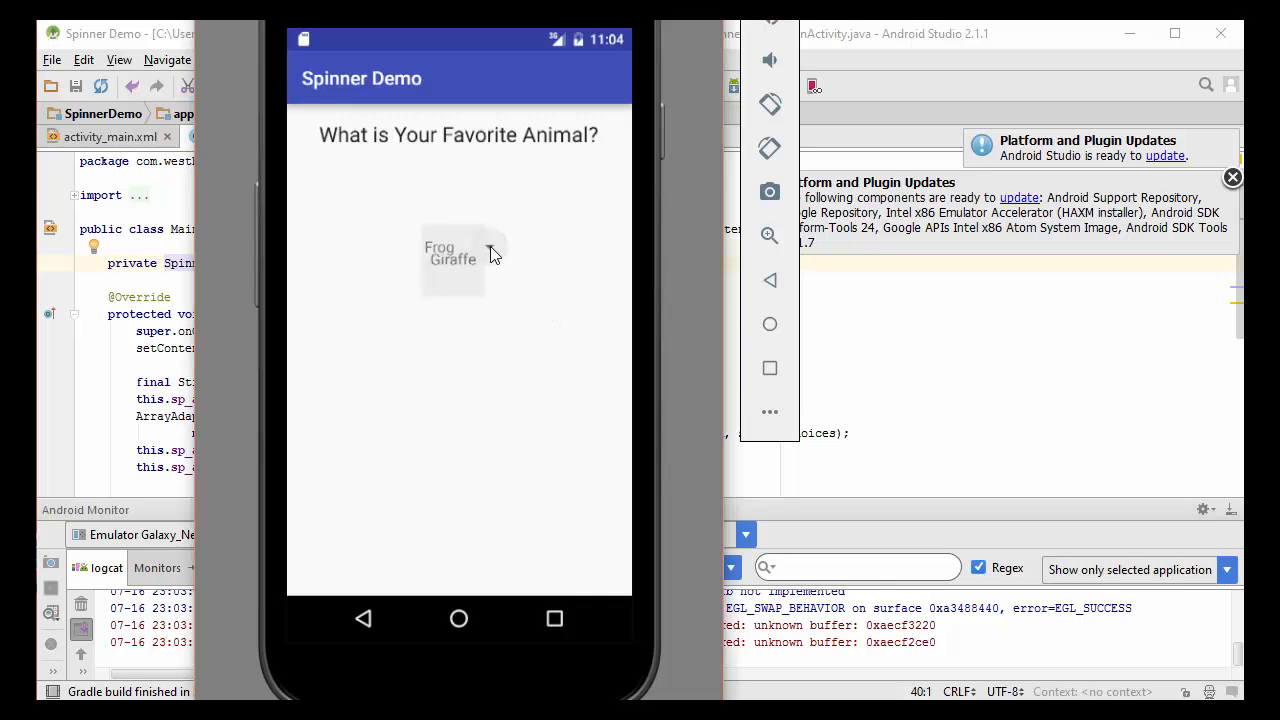
click(452, 258)
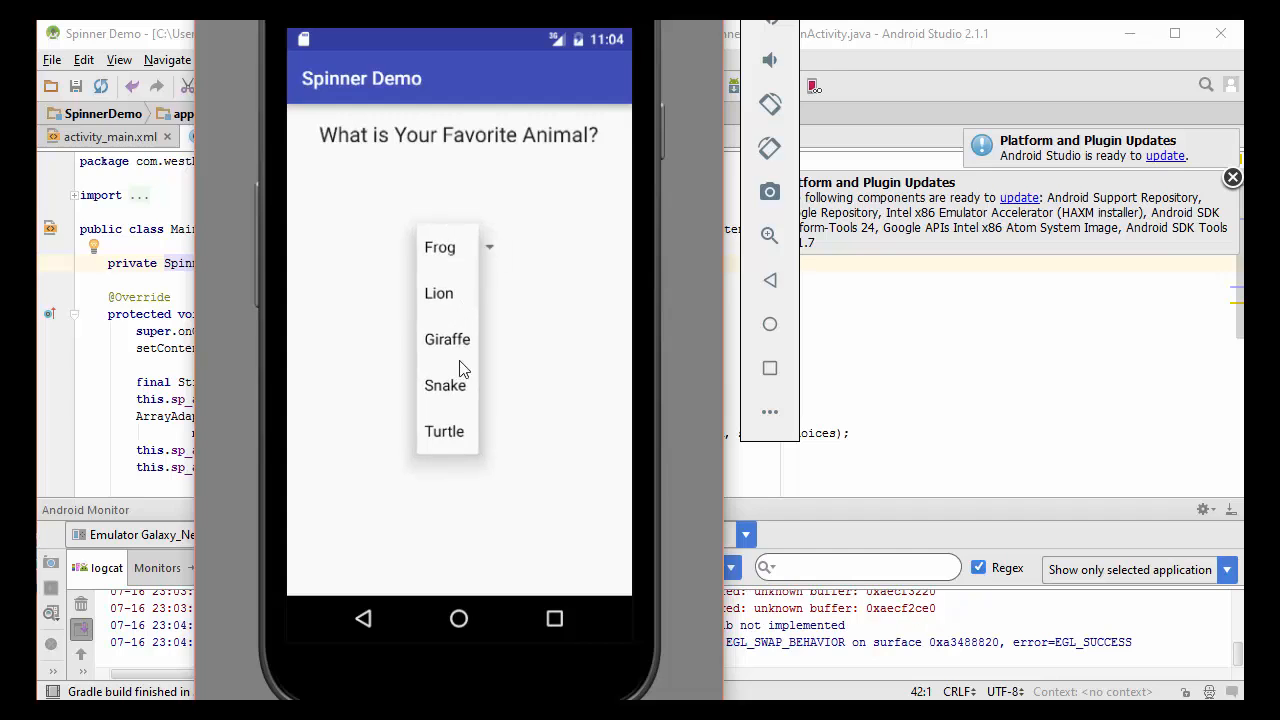
mouse_move(450, 388)
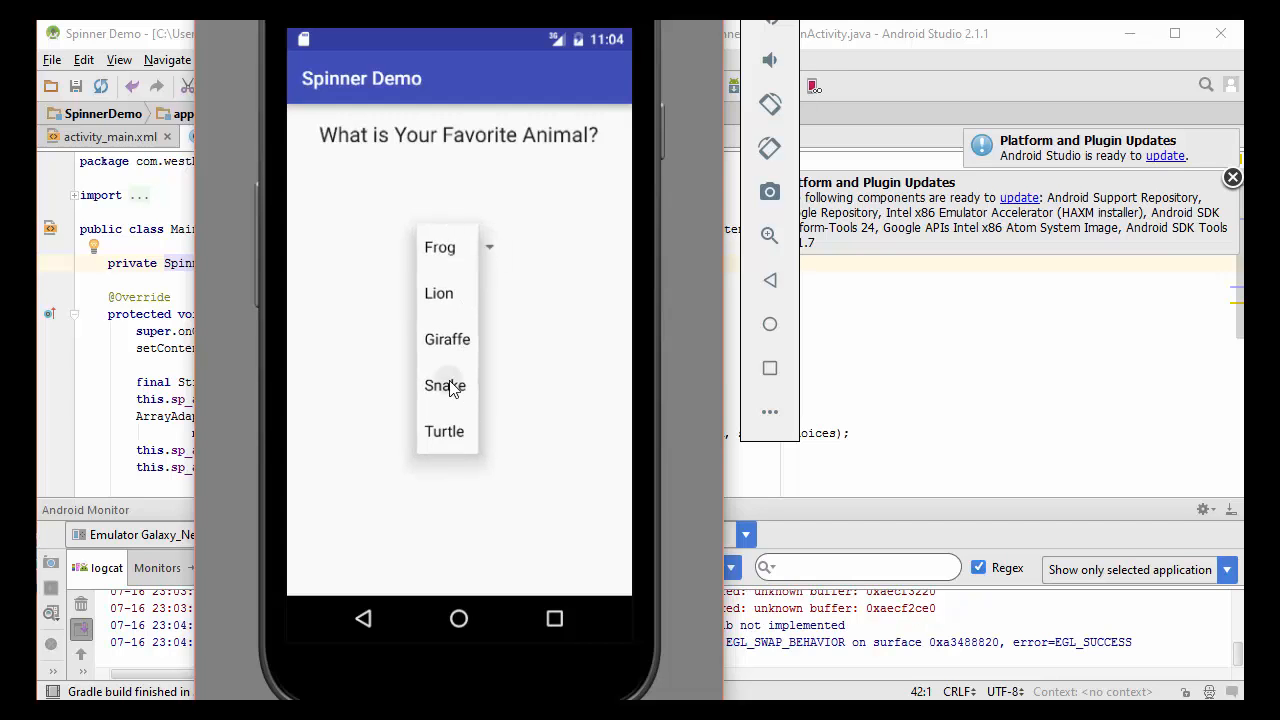
click(444, 384)
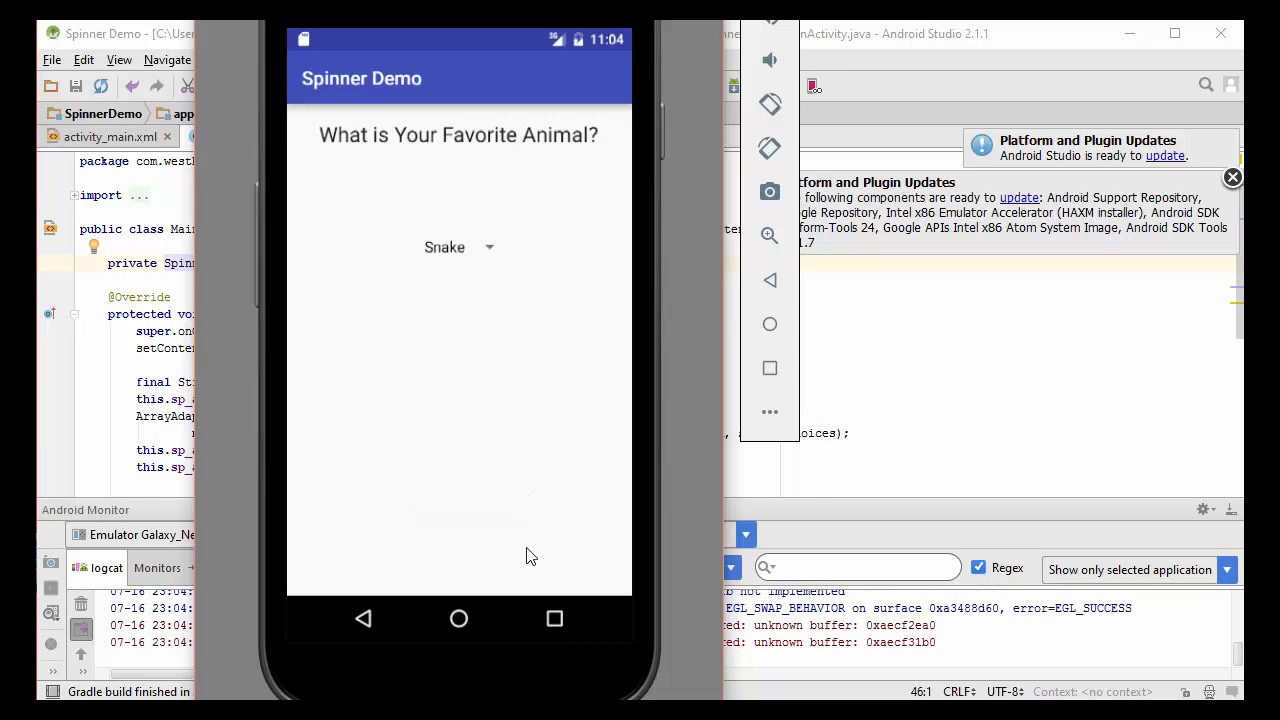
mouse_move(576, 558)
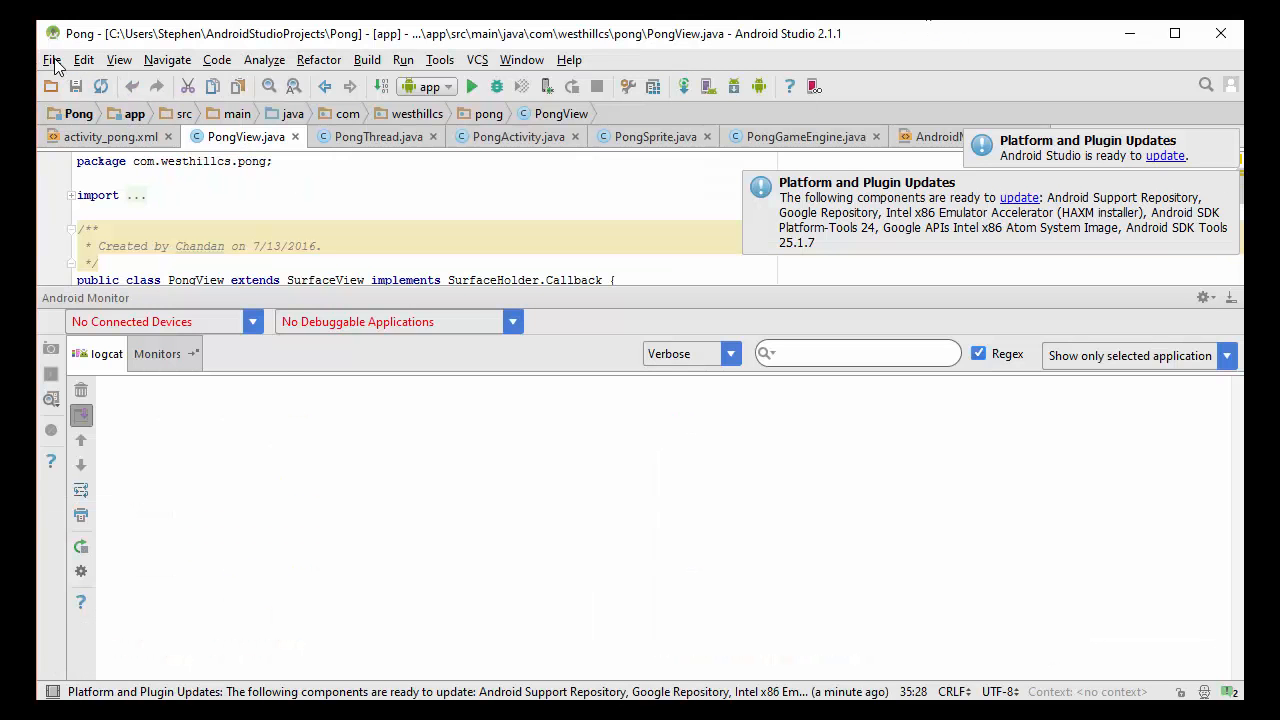
- Create a new Phone and Tablet project named Spinner Demo with the default API level
click(52, 60)
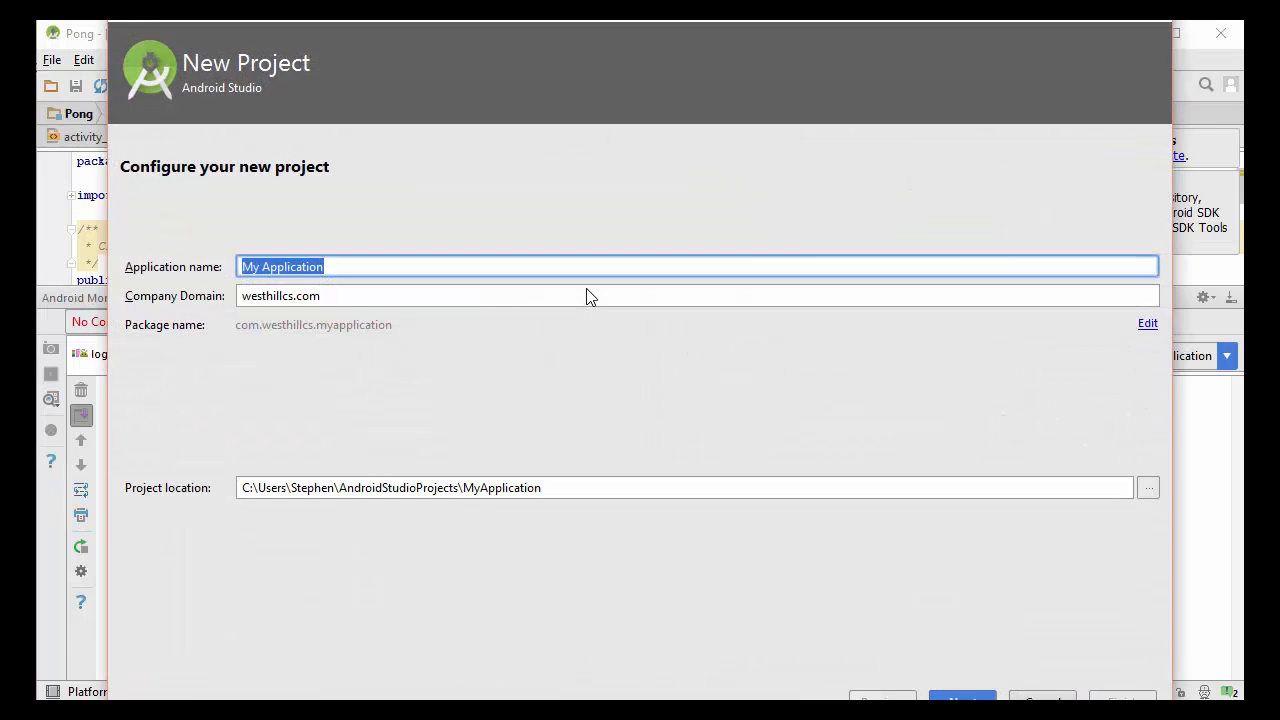
text(Sin)
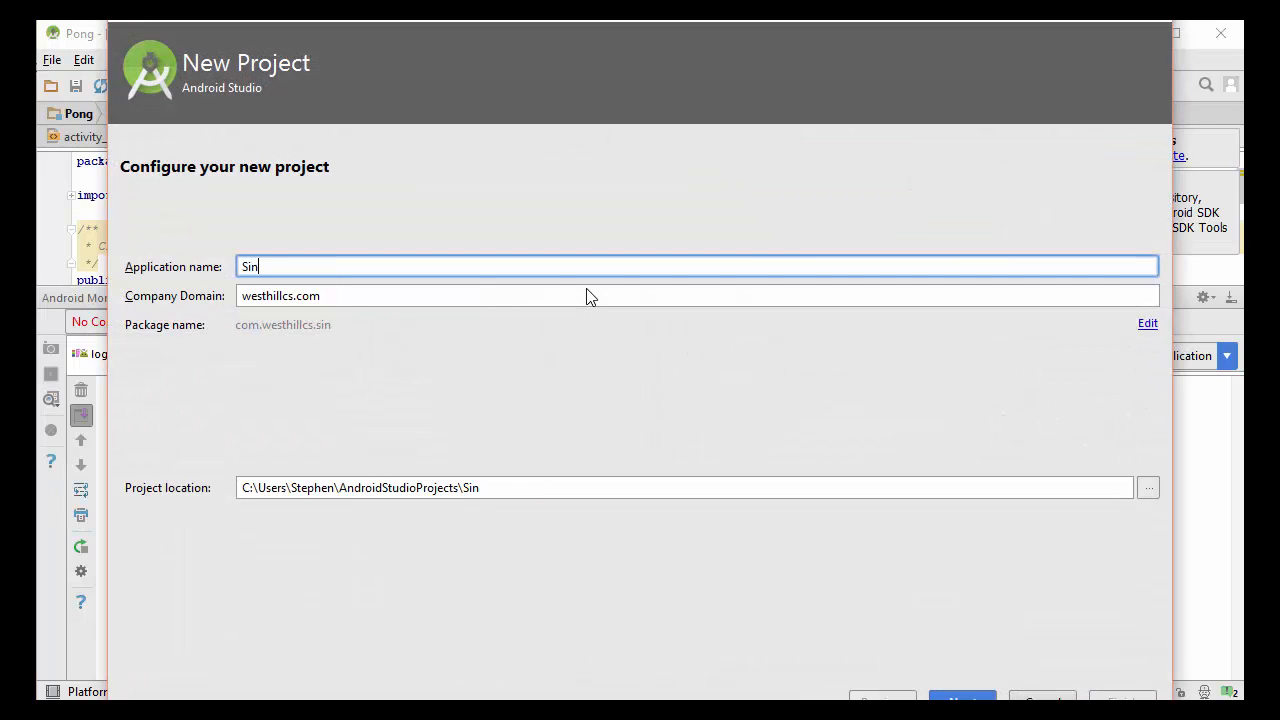
text(pinner D)
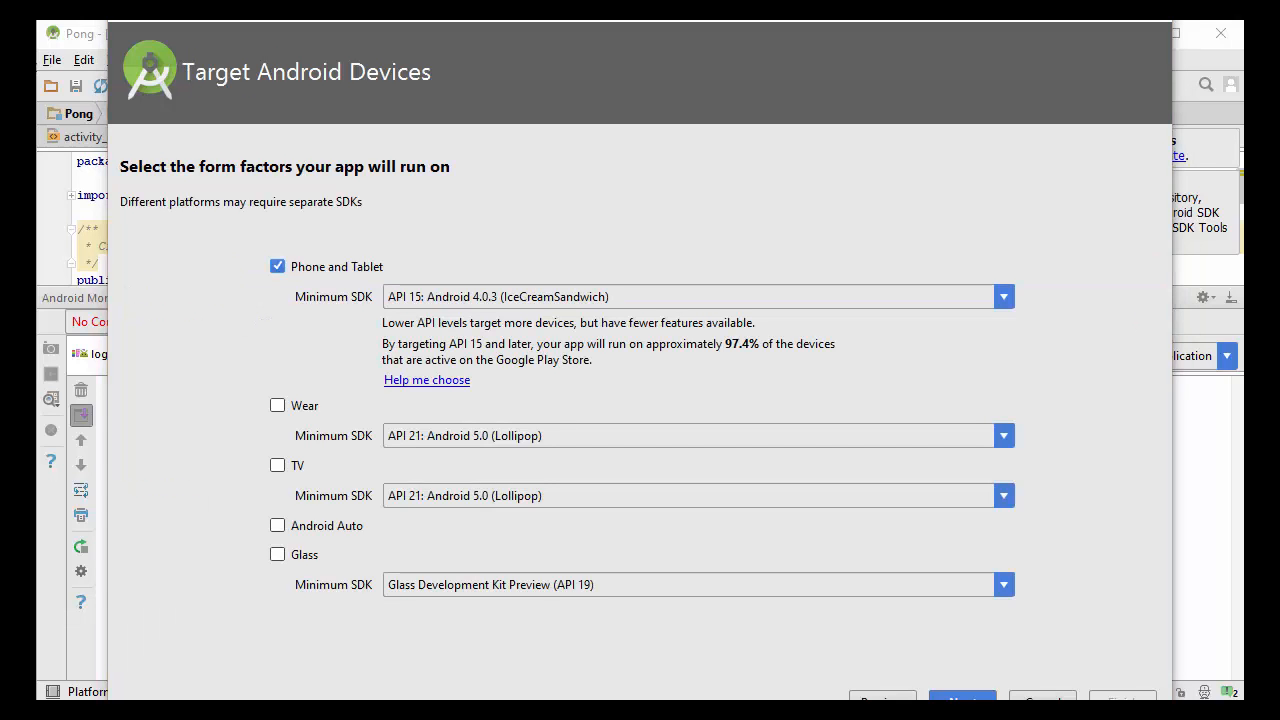
click(960, 696)
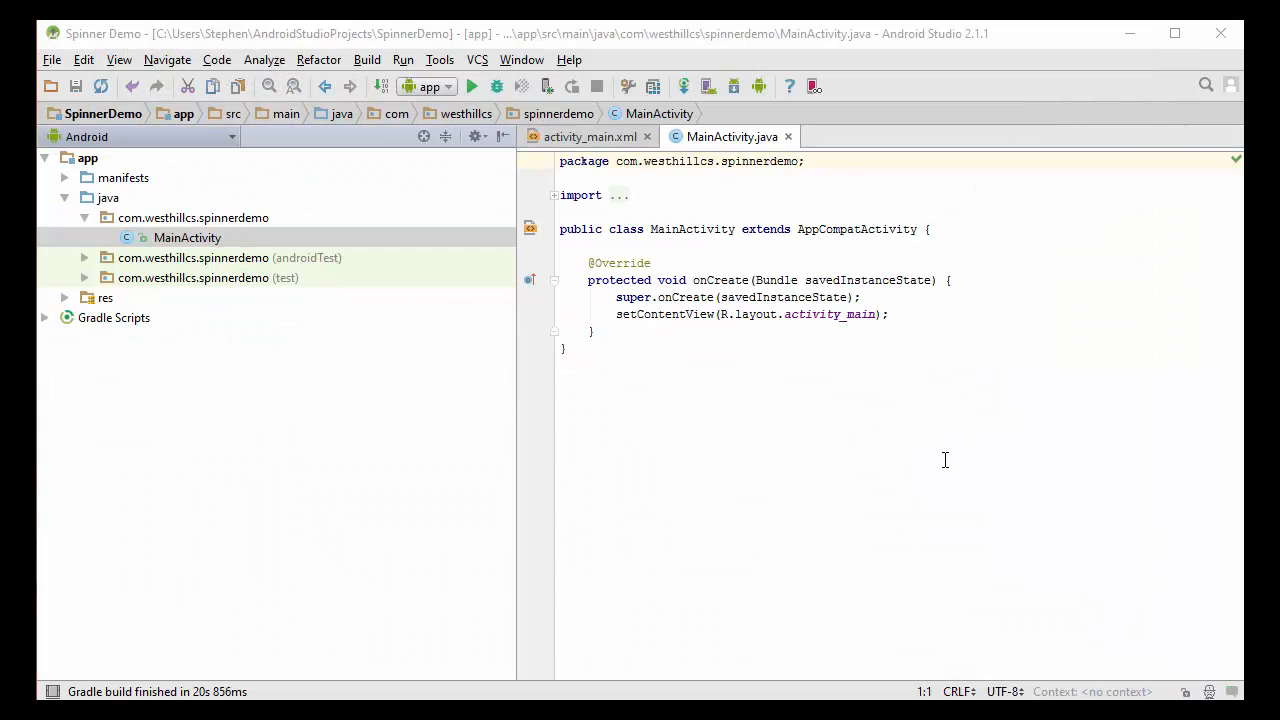
mouse_move(982, 500)
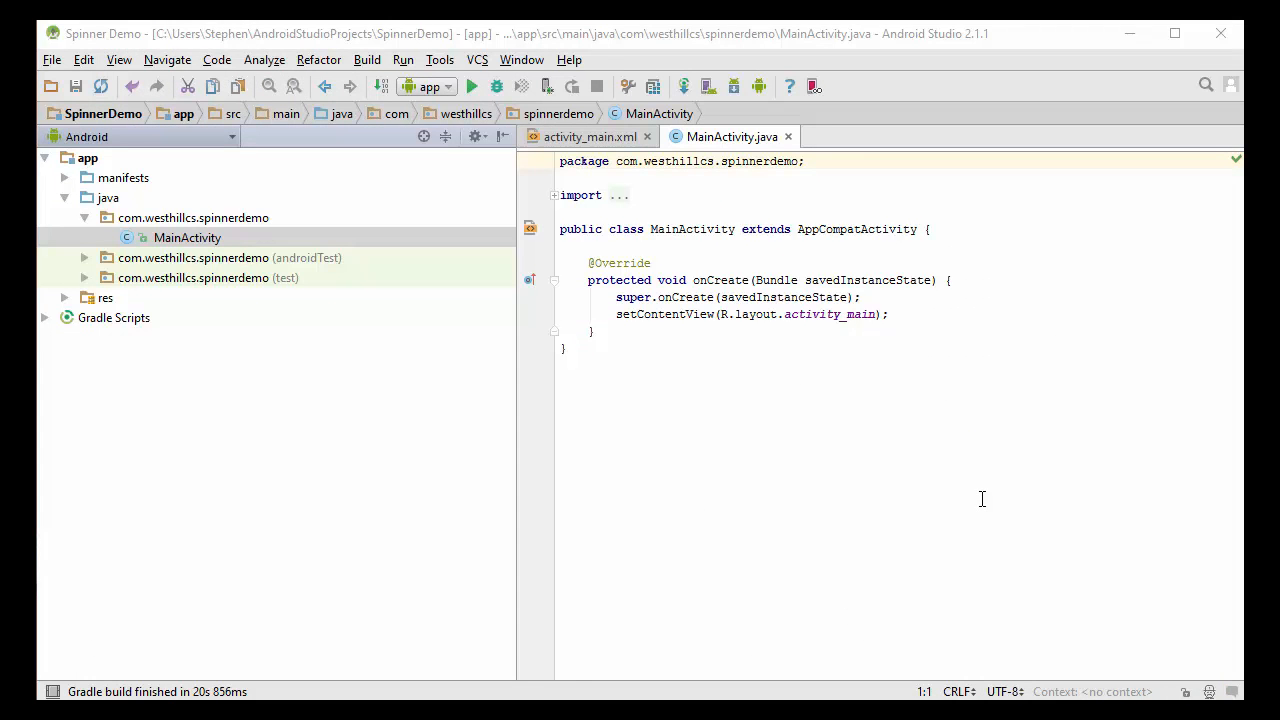
- Show activity_main.xml from res/layout as XML text
click(590, 136)
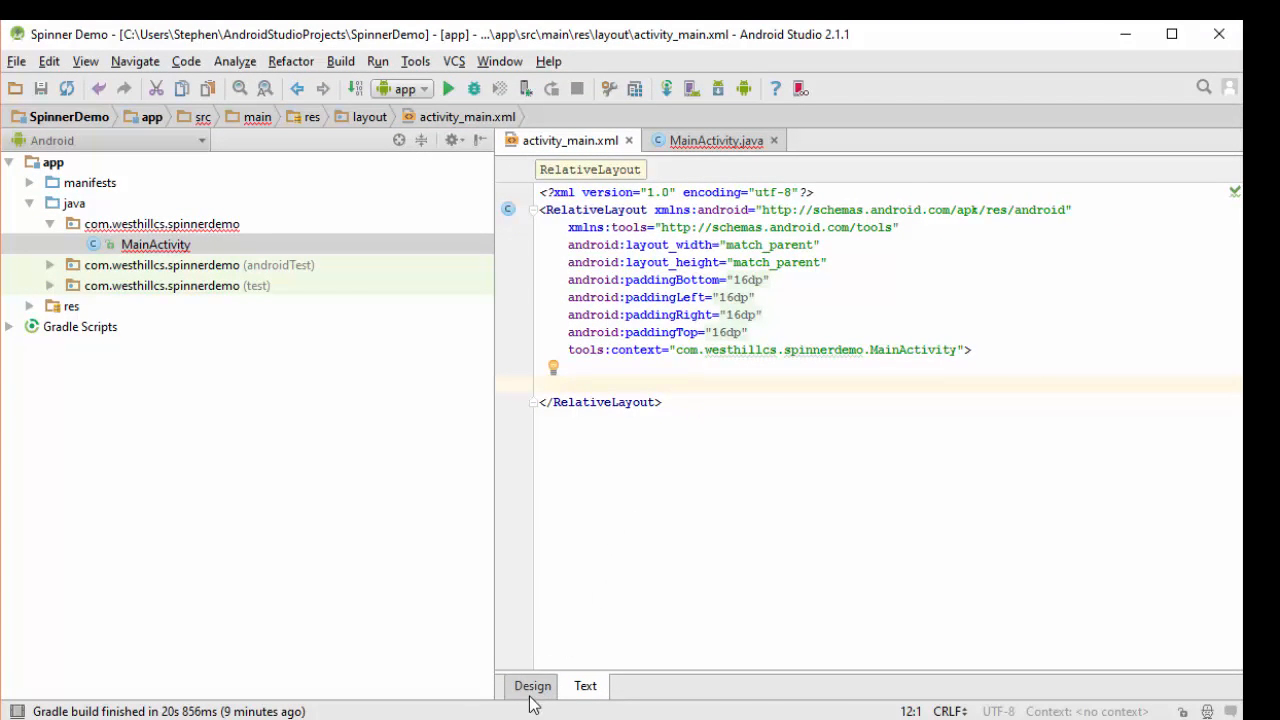
- Switch activity_main.xml to the Design view with the phone preview and palette
click(532, 684)
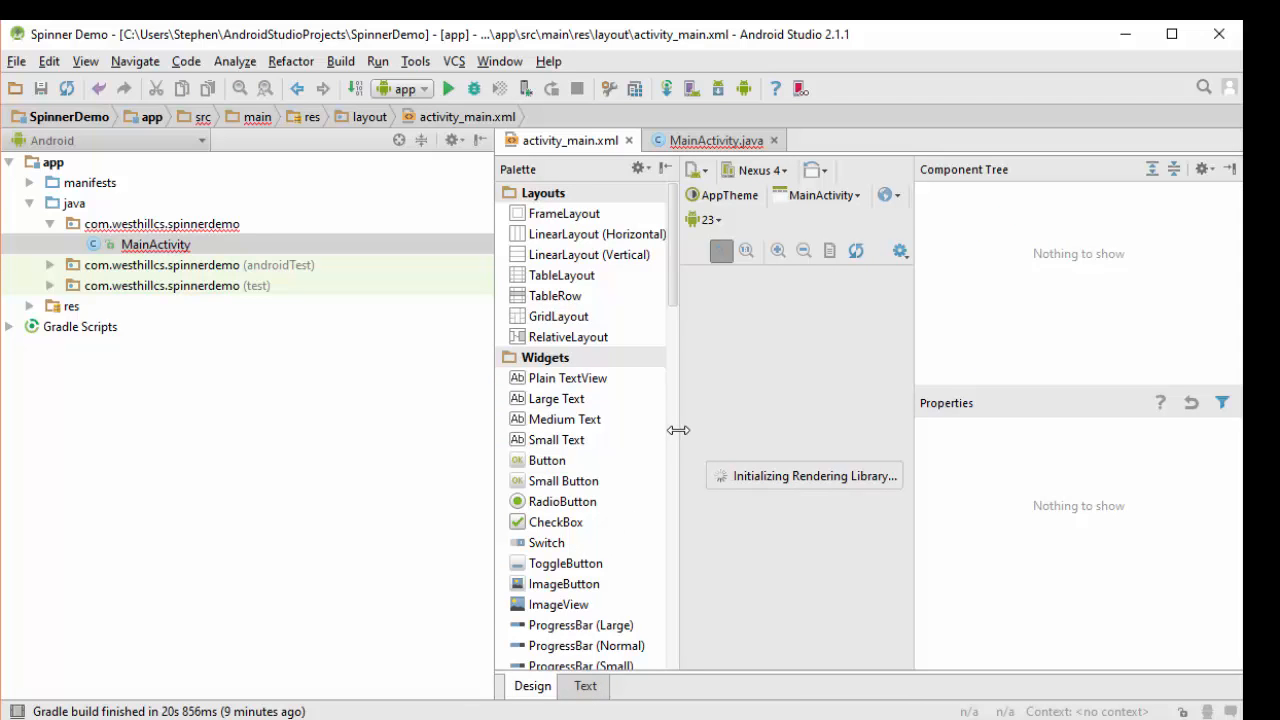
mouse_move(492, 432)
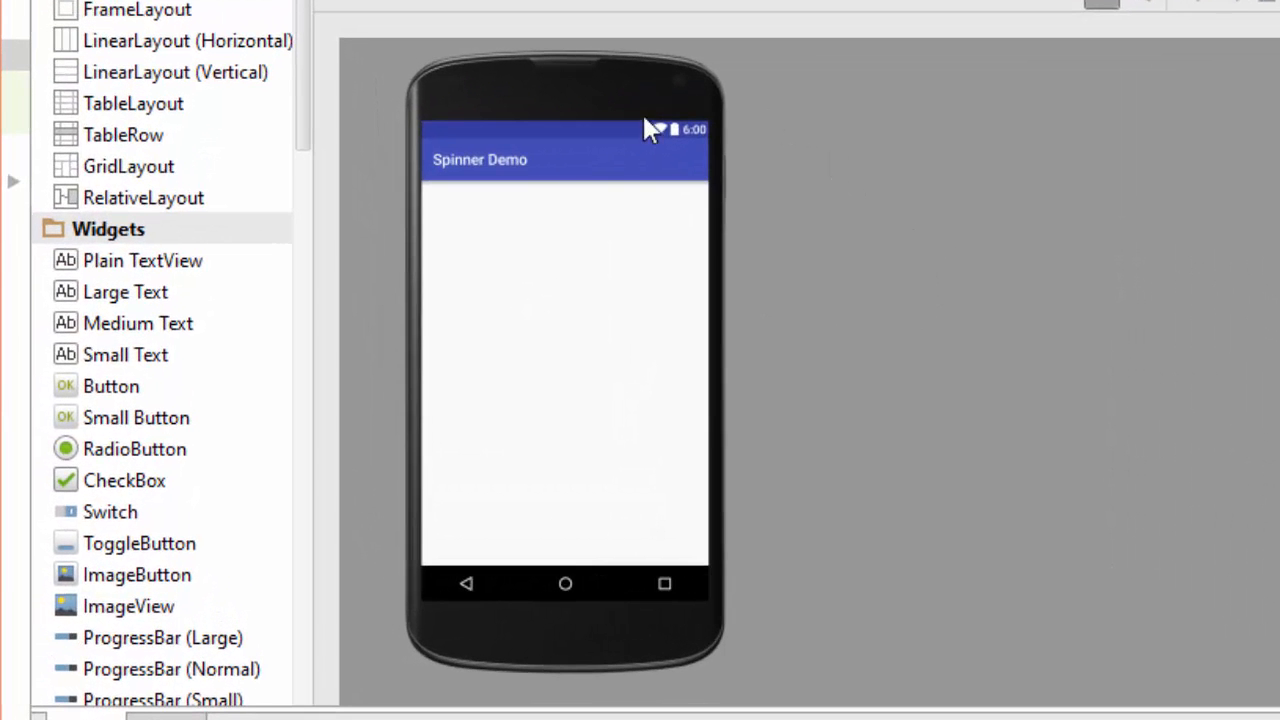
mouse_move(650, 420)
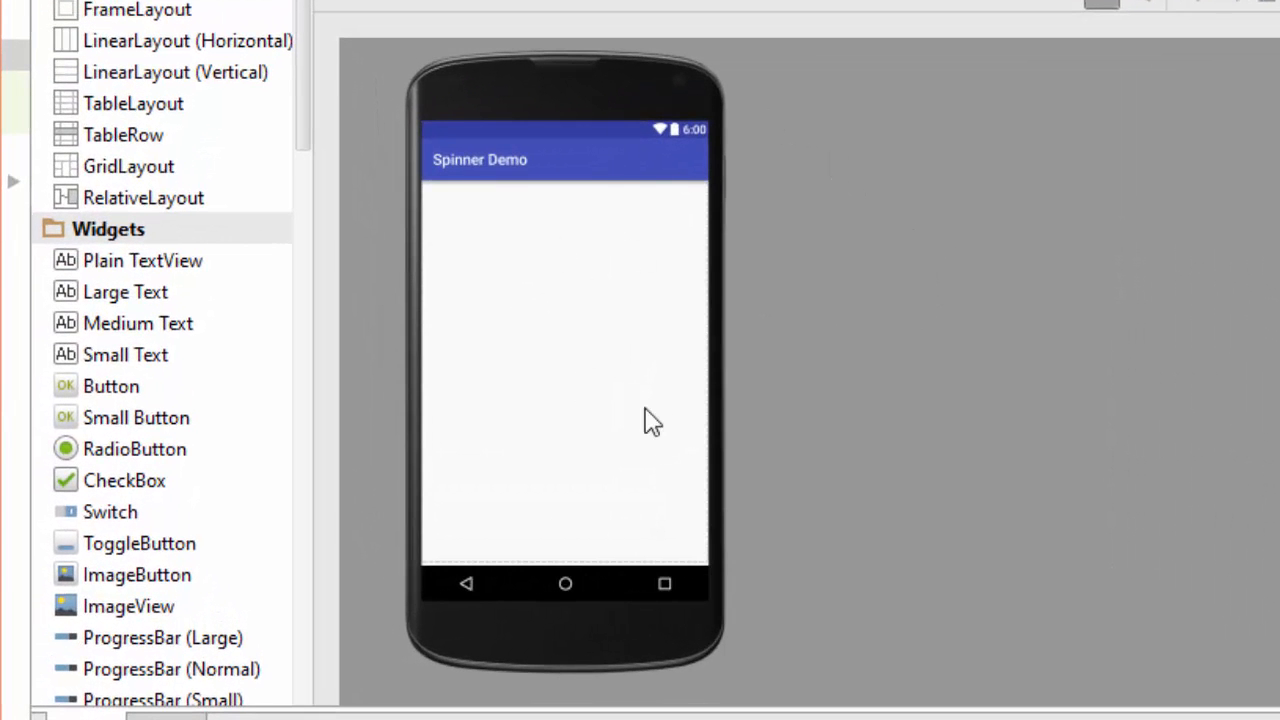
mouse_move(548, 240)
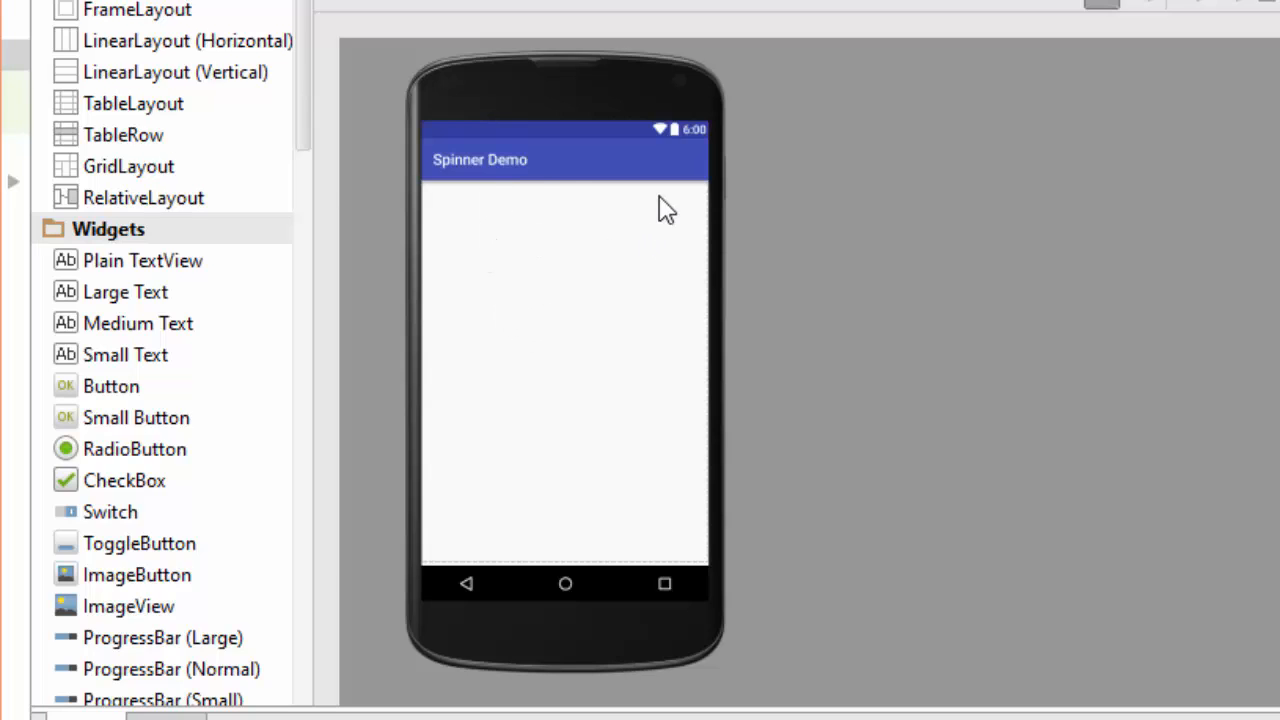
mouse_move(580, 258)
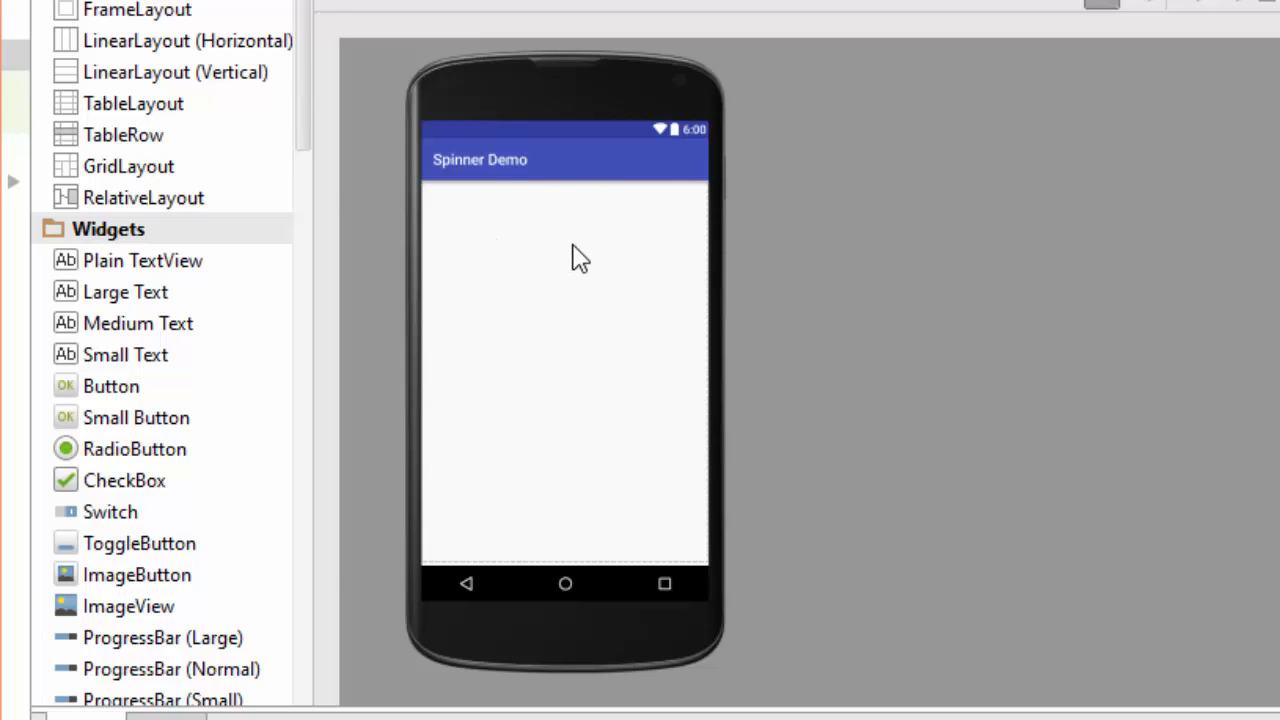
mouse_move(488, 378)
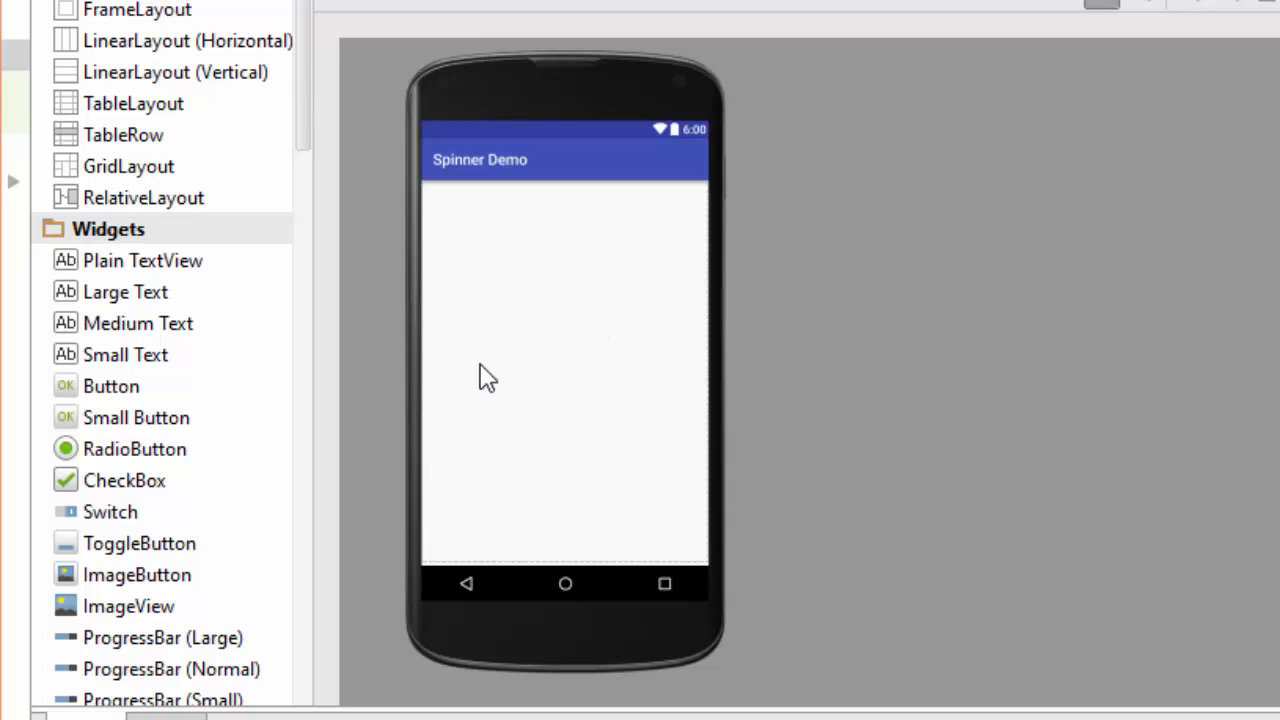
mouse_move(576, 476)
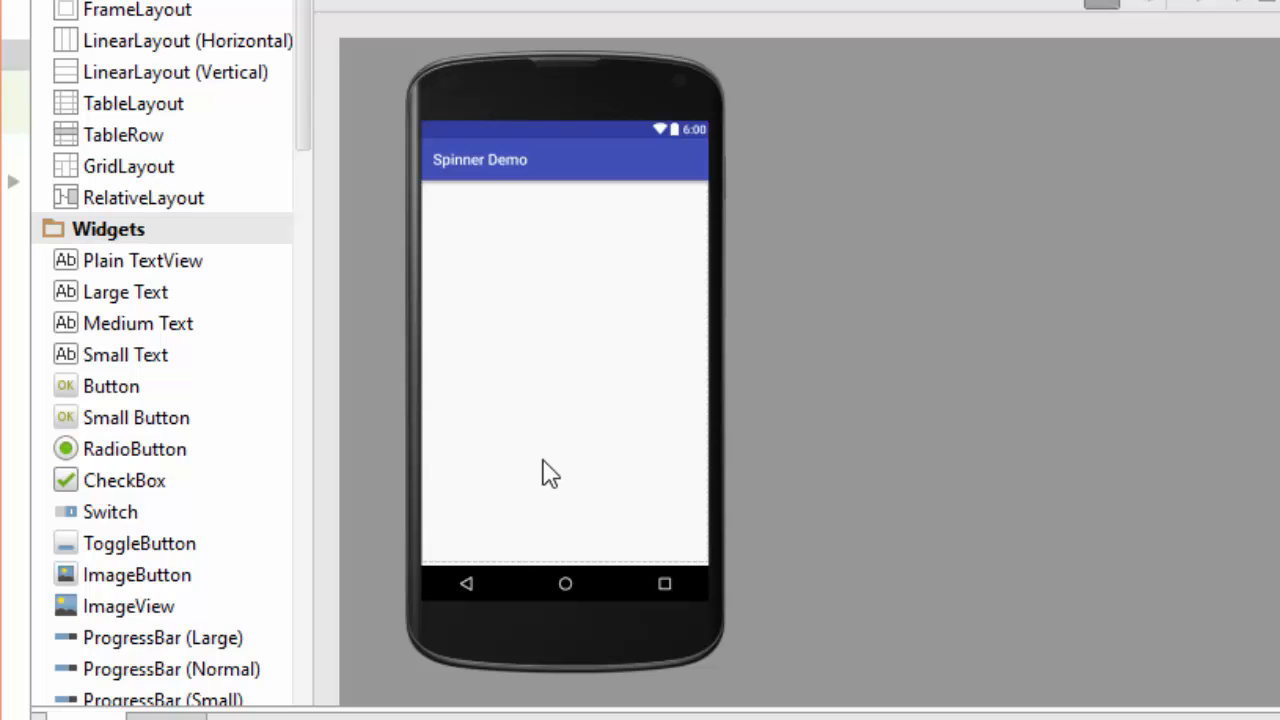
mouse_move(320, 404)
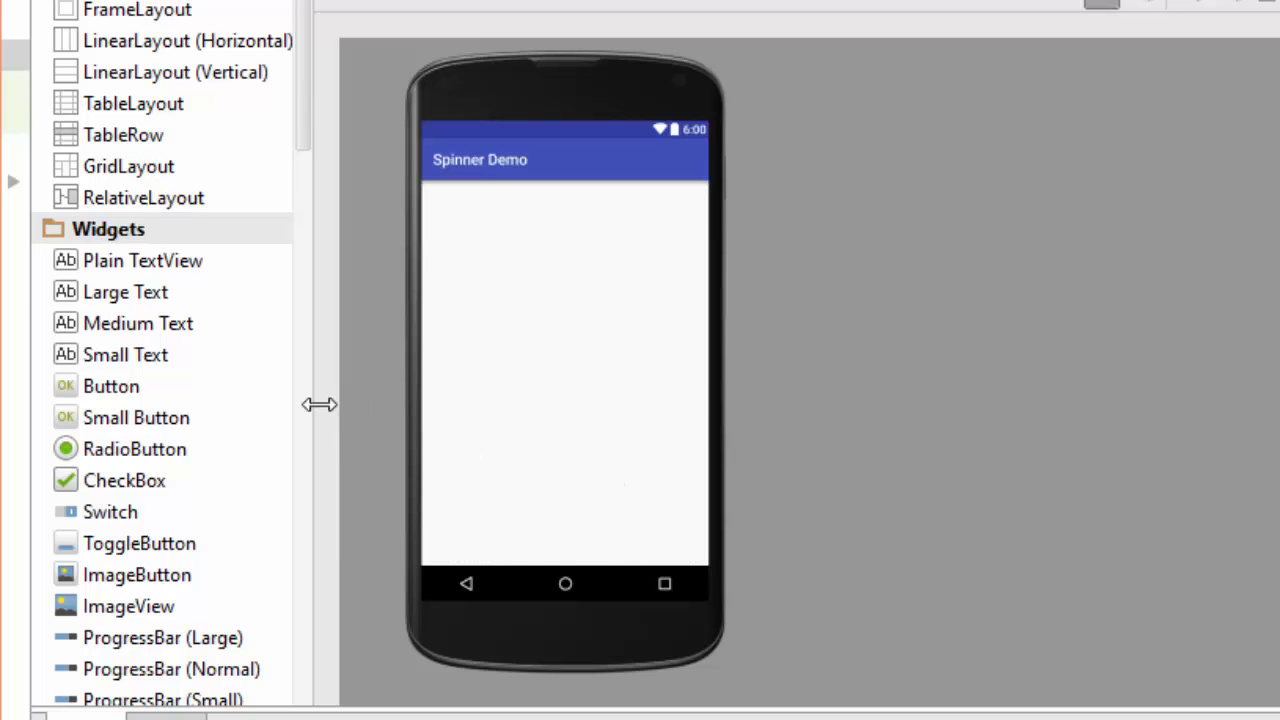
- Place a Large Text view at the layout top reading 'What is Your Favorite Animal'
drag(126, 292, 600, 220)
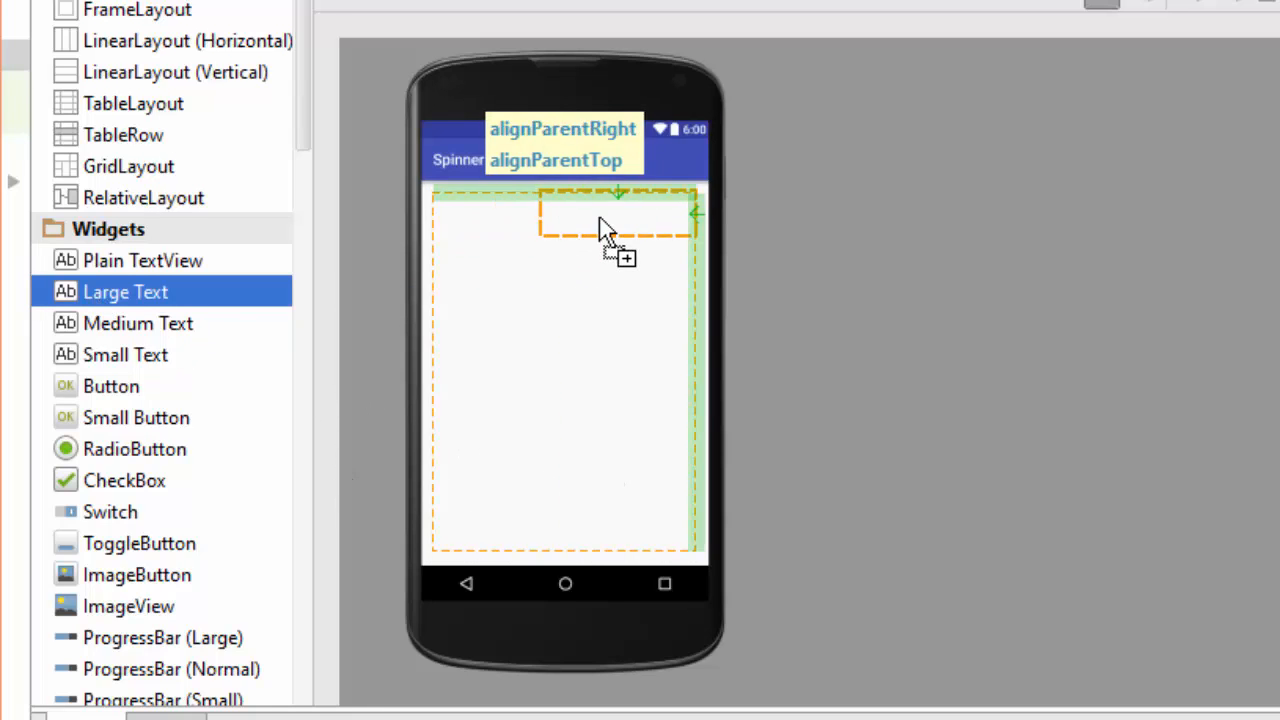
drag(126, 292, 564, 202)
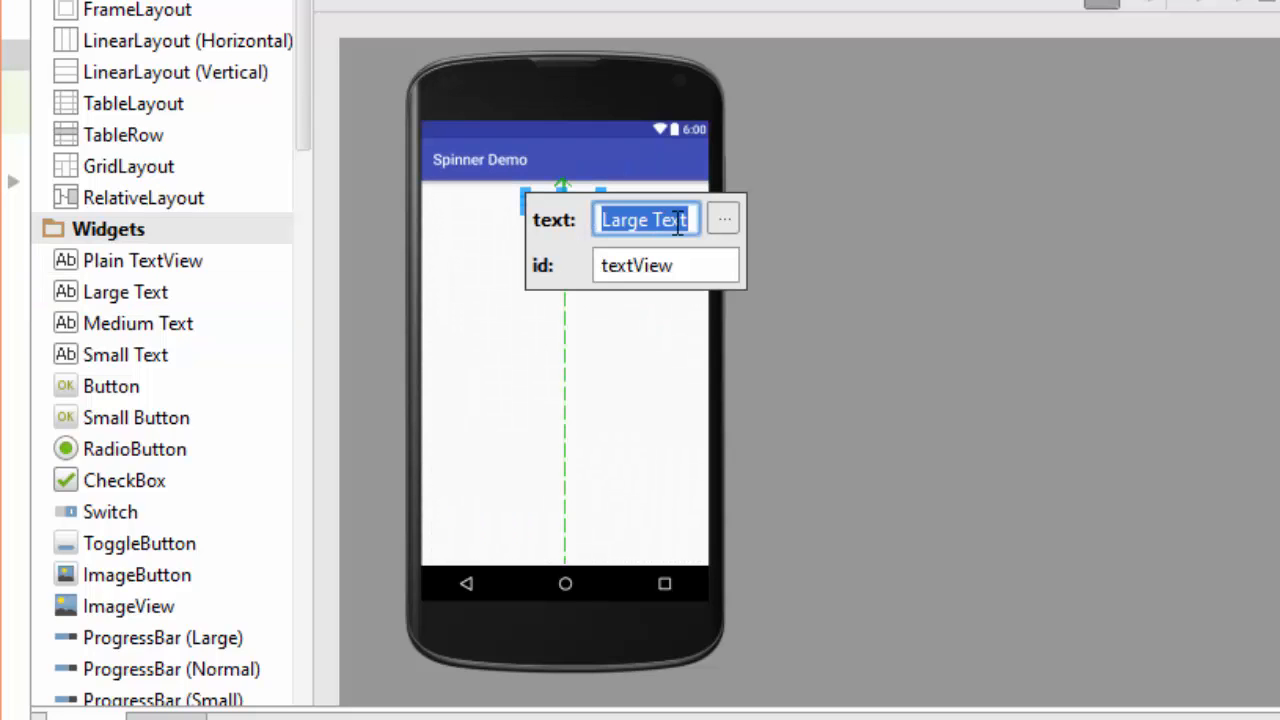
mouse_move(1016, 198)
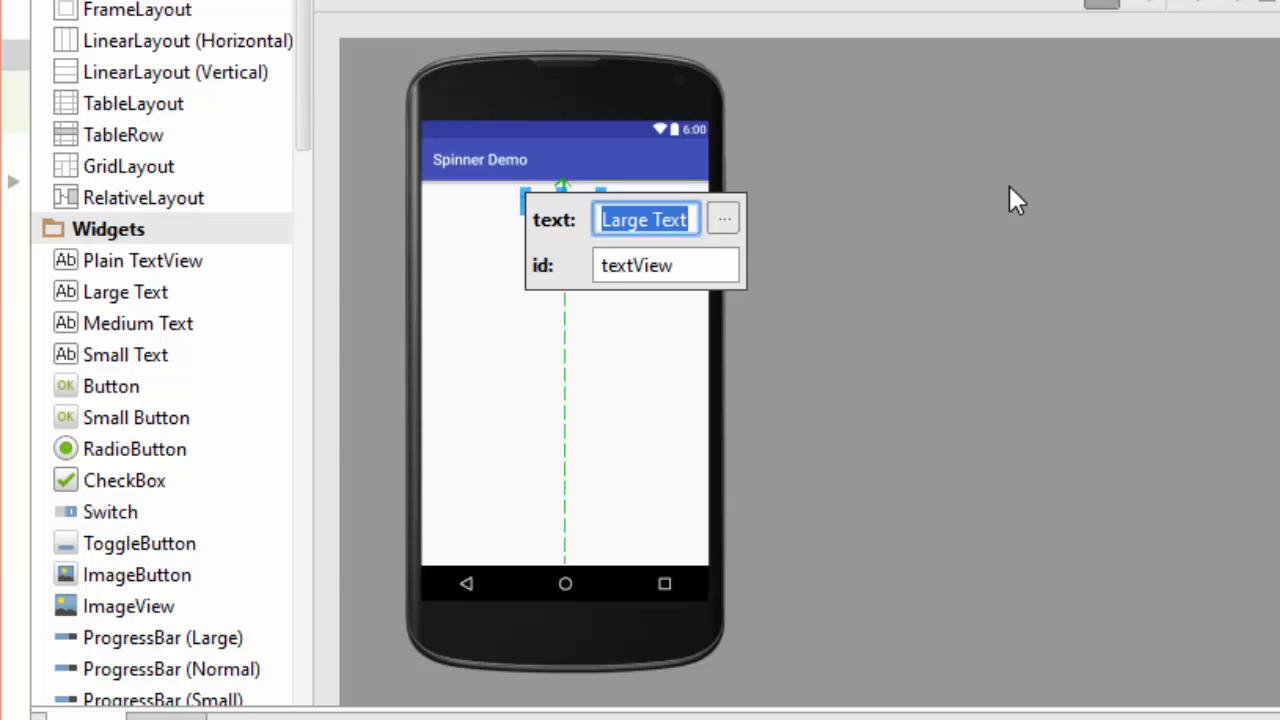
text(What is Y)
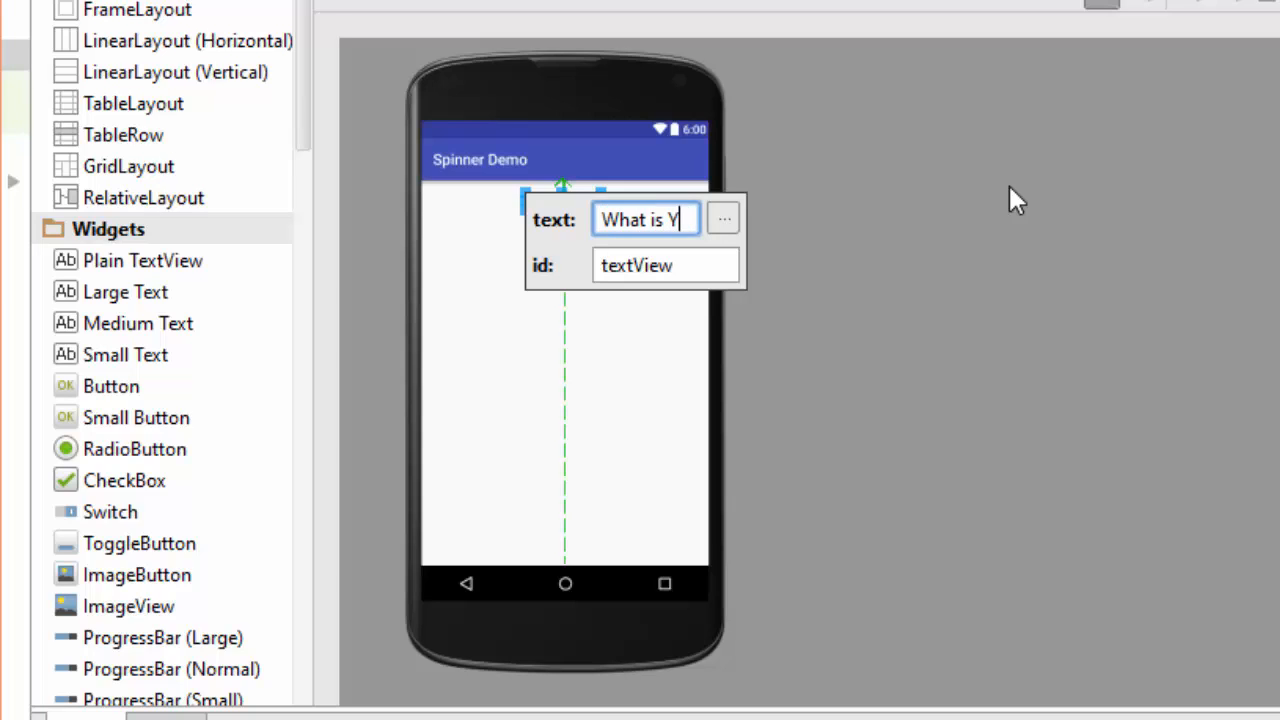
text(our Favorite)
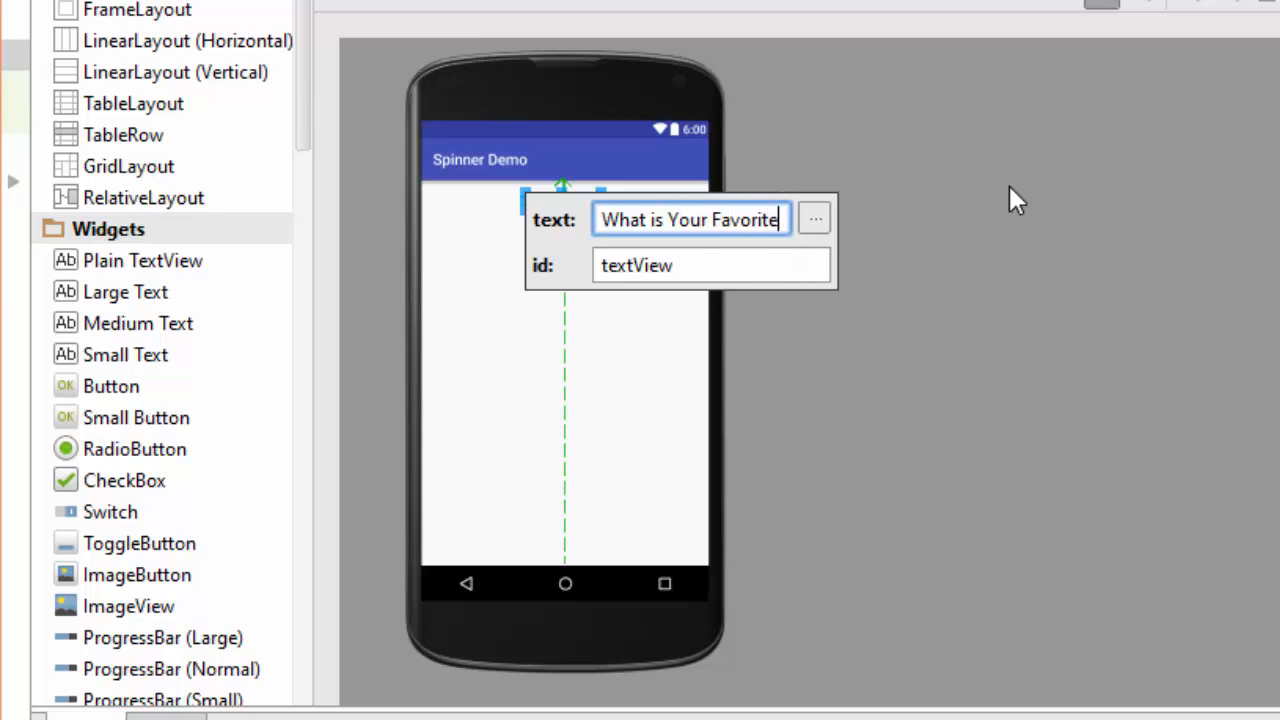
text(Animal?)
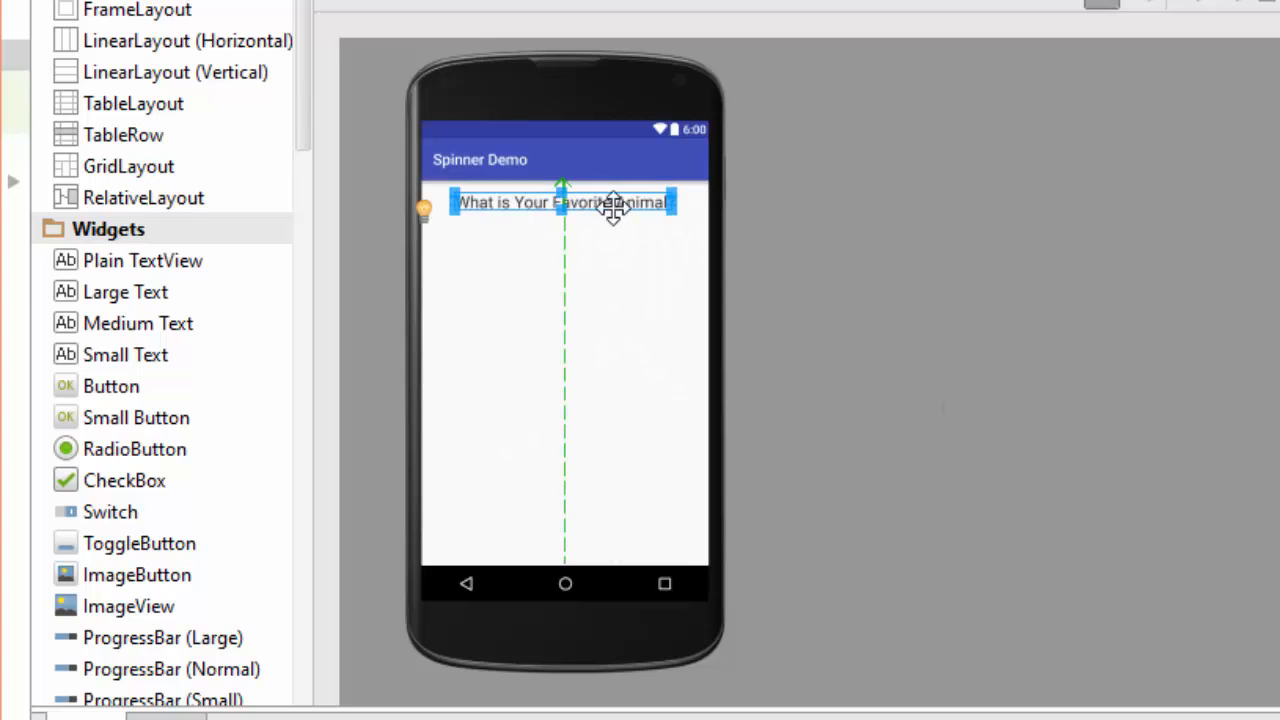
- Add a Spinner below the heading and set its id to animals_sp
scroll(down, 3)
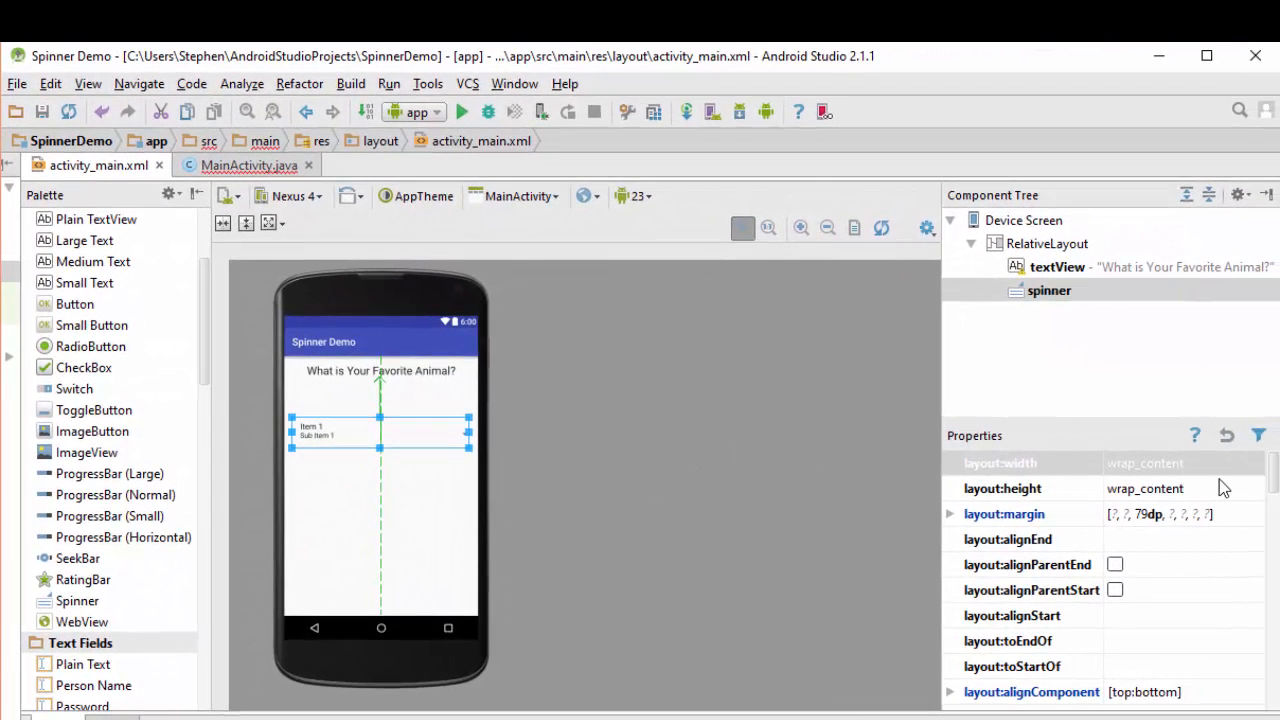
scroll(down, 3)
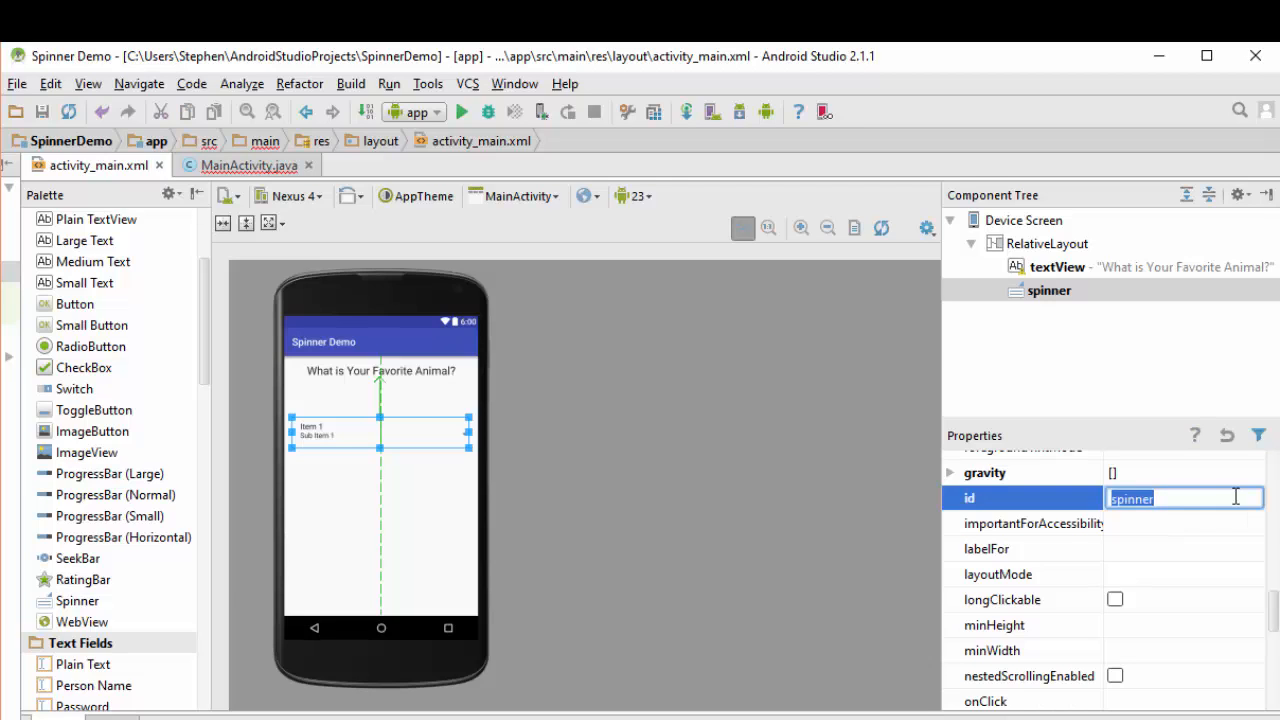
text(animals_sp)
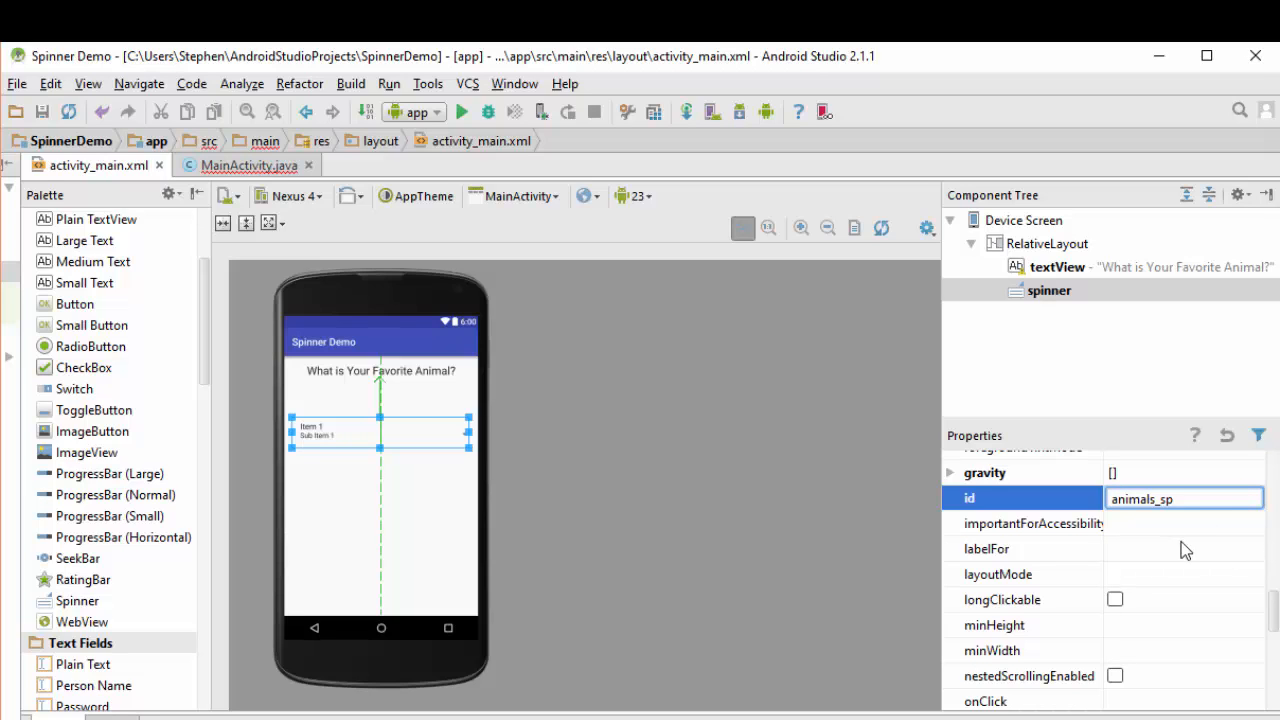
mouse_move(1152, 534)
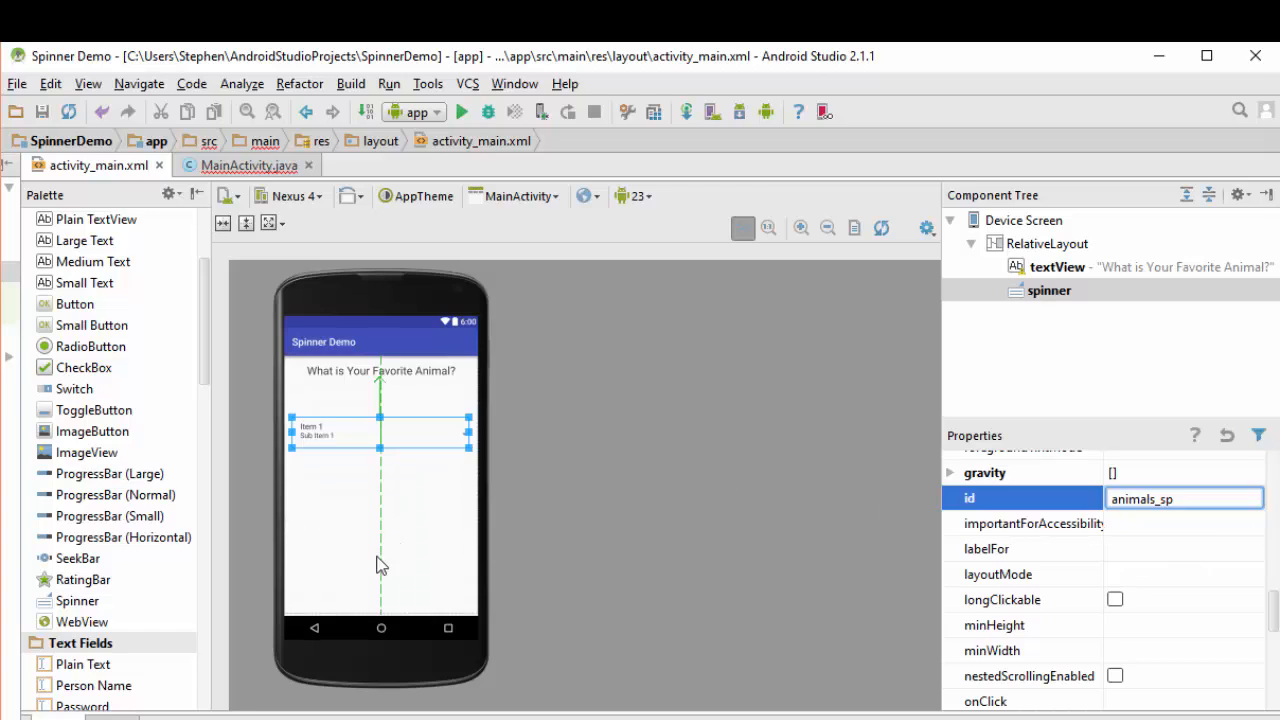
mouse_move(416, 556)
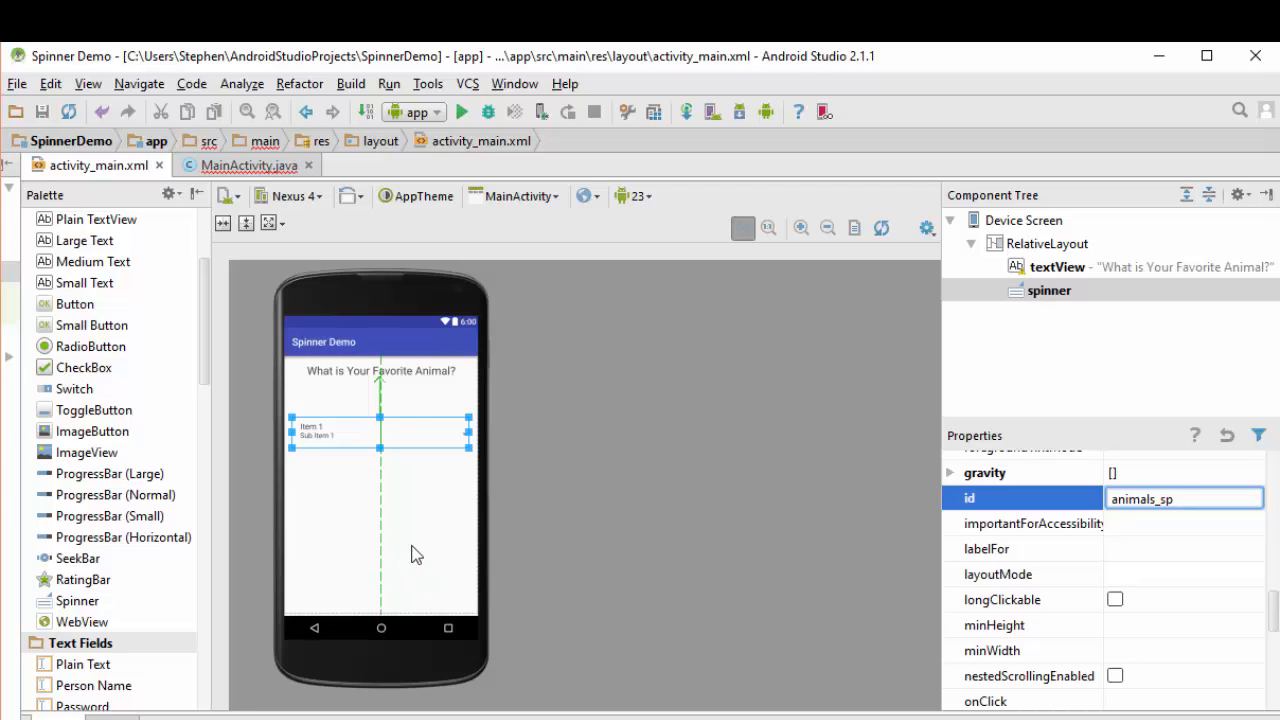
mouse_move(460, 492)
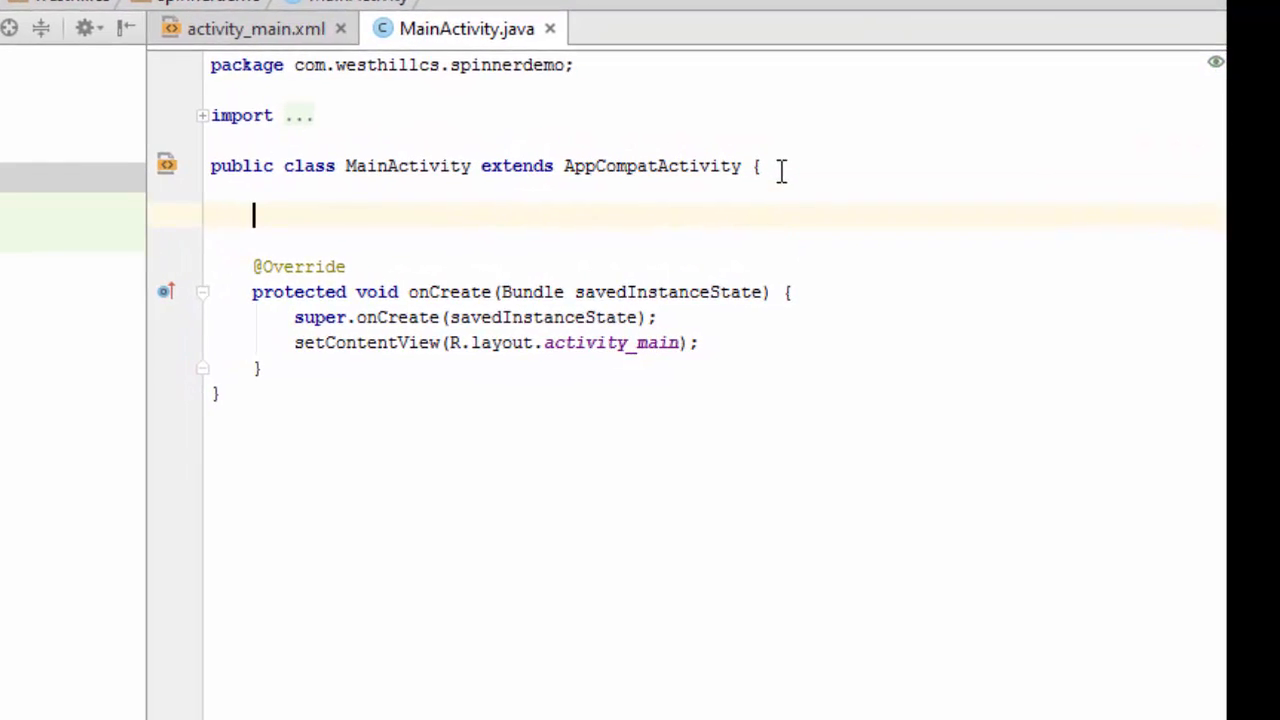
- Declare Spinner sp_animals and a final spinnerChoices array of Frog, Lion, Giraffe, Snake, Turtle
text(Spinner)
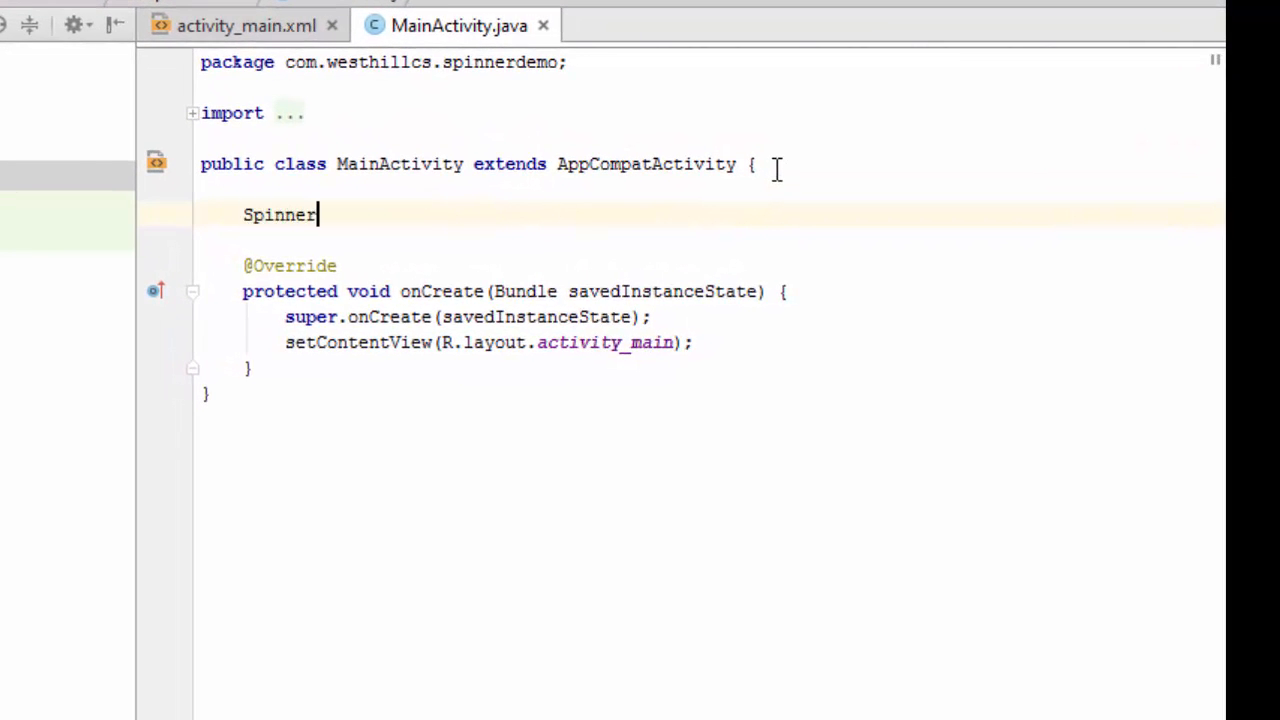
mouse_move(280, 214)
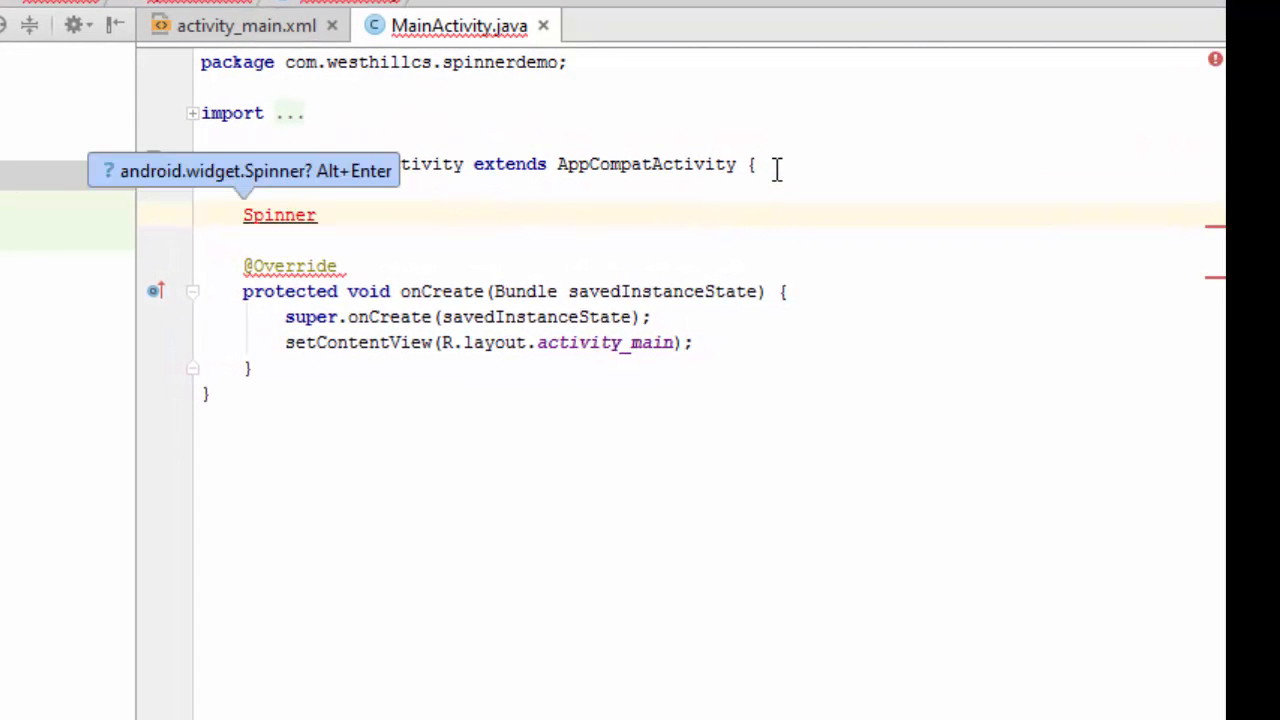
text(sp_animals;)
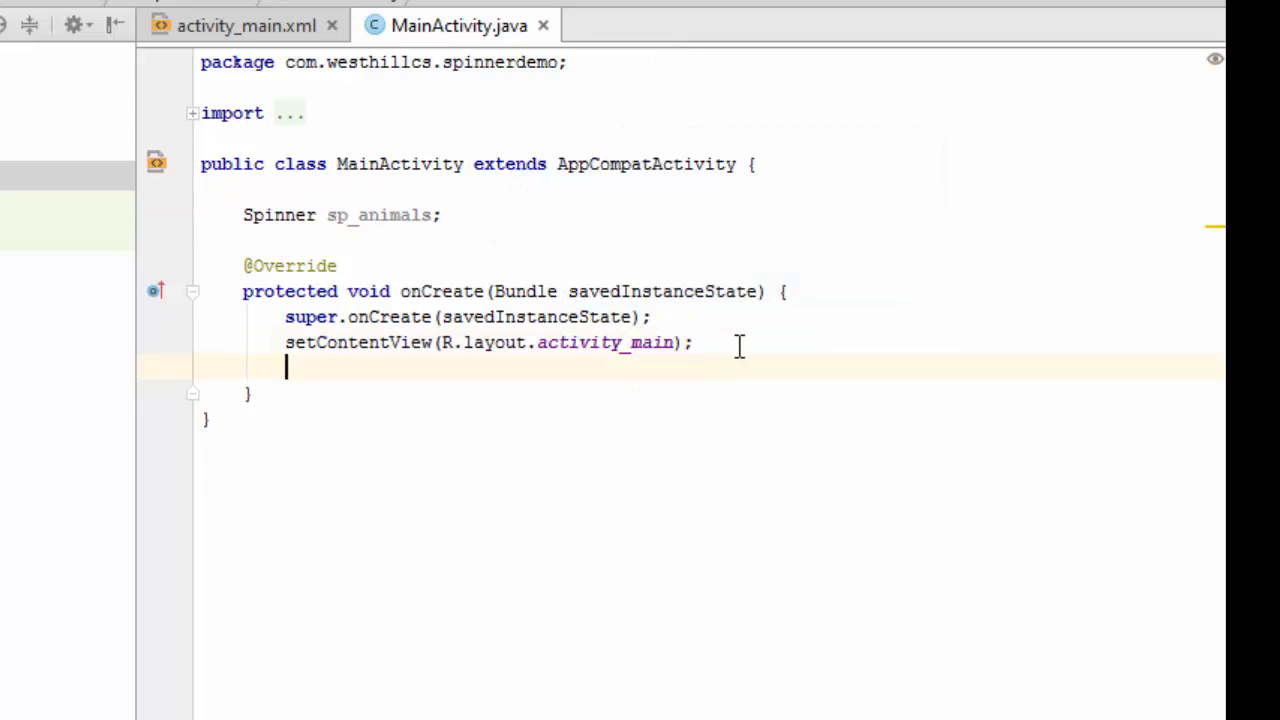
text(final String[] spinner)
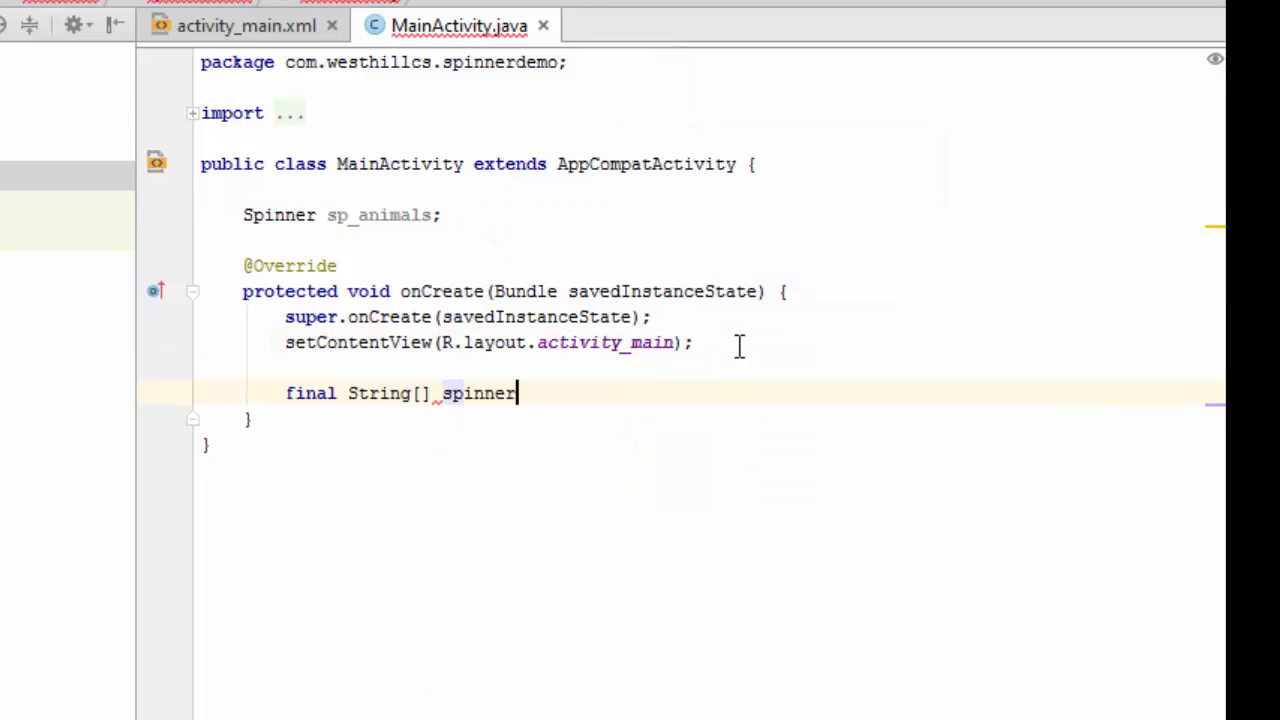
text(Choices = {"Prog,"})
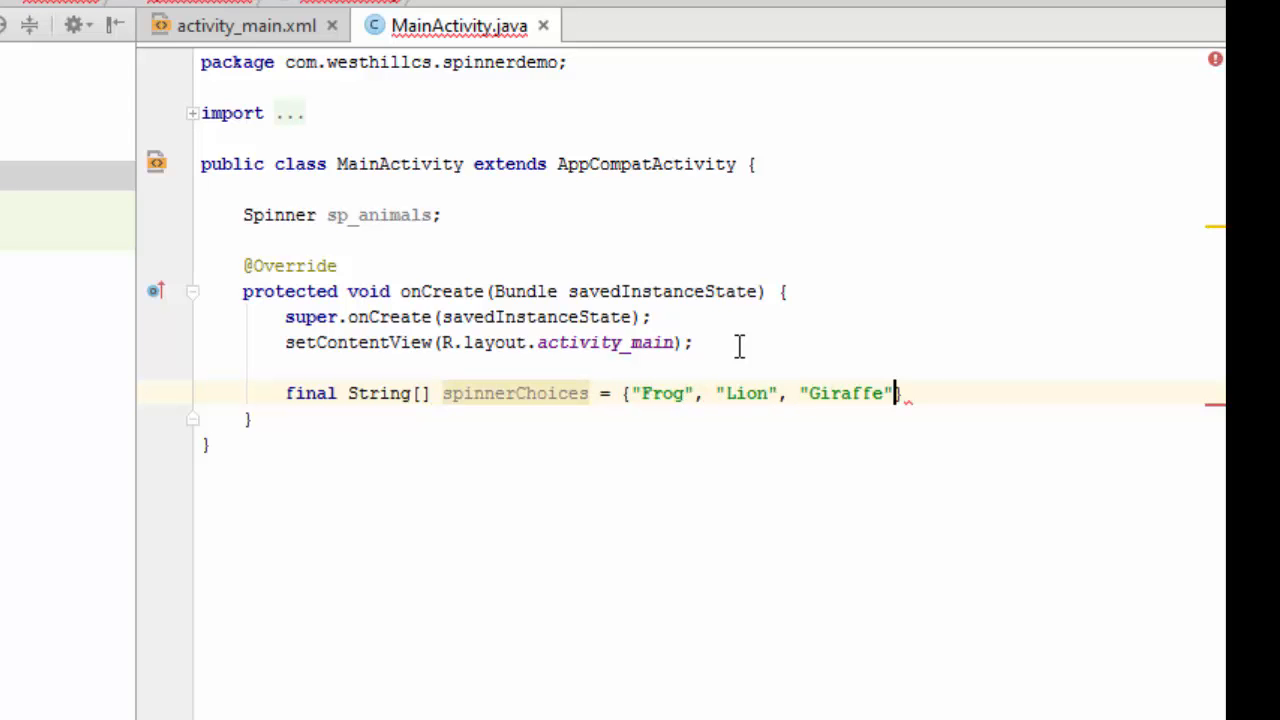
text(, "Snake", "Turtle")
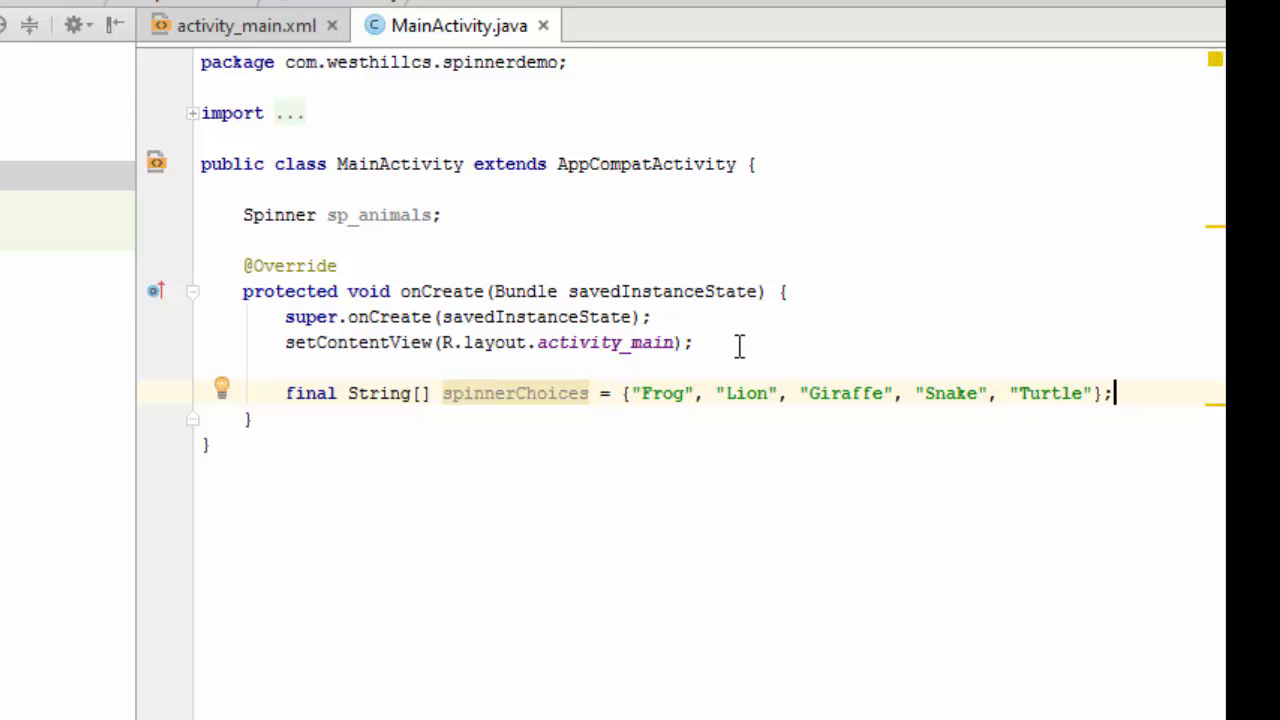
mouse_move(914, 420)
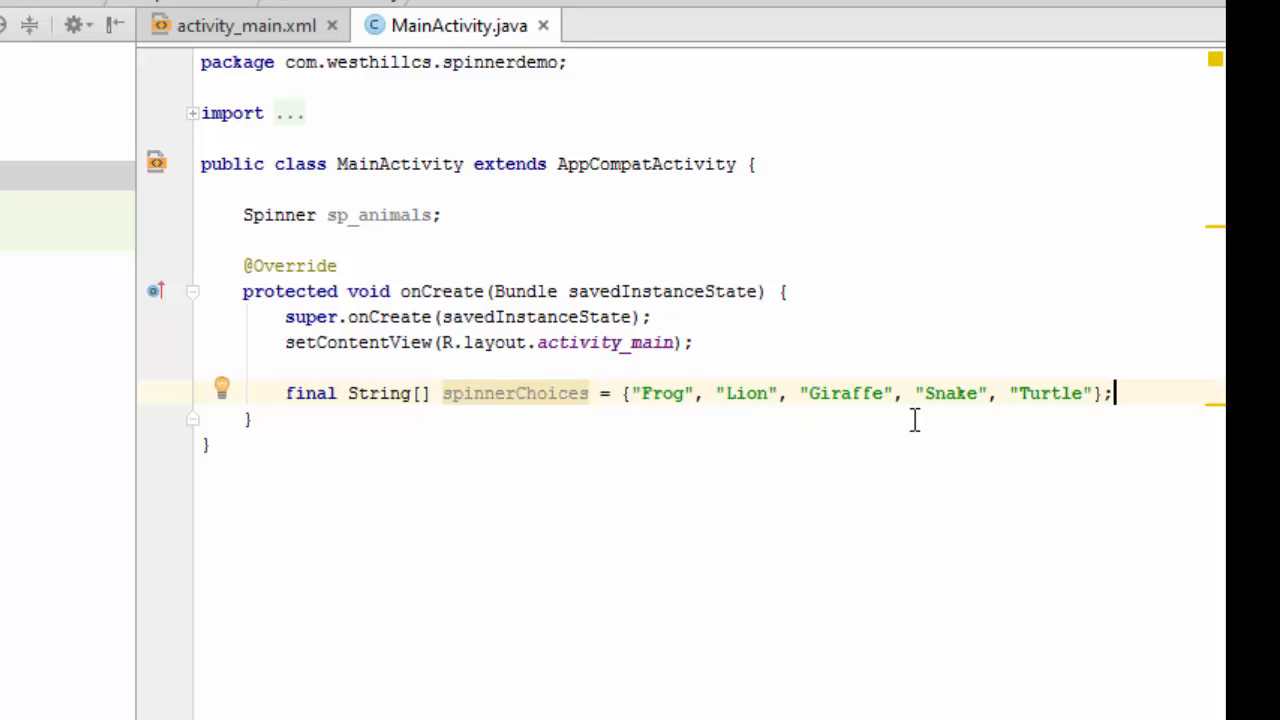
mouse_move(1160, 452)
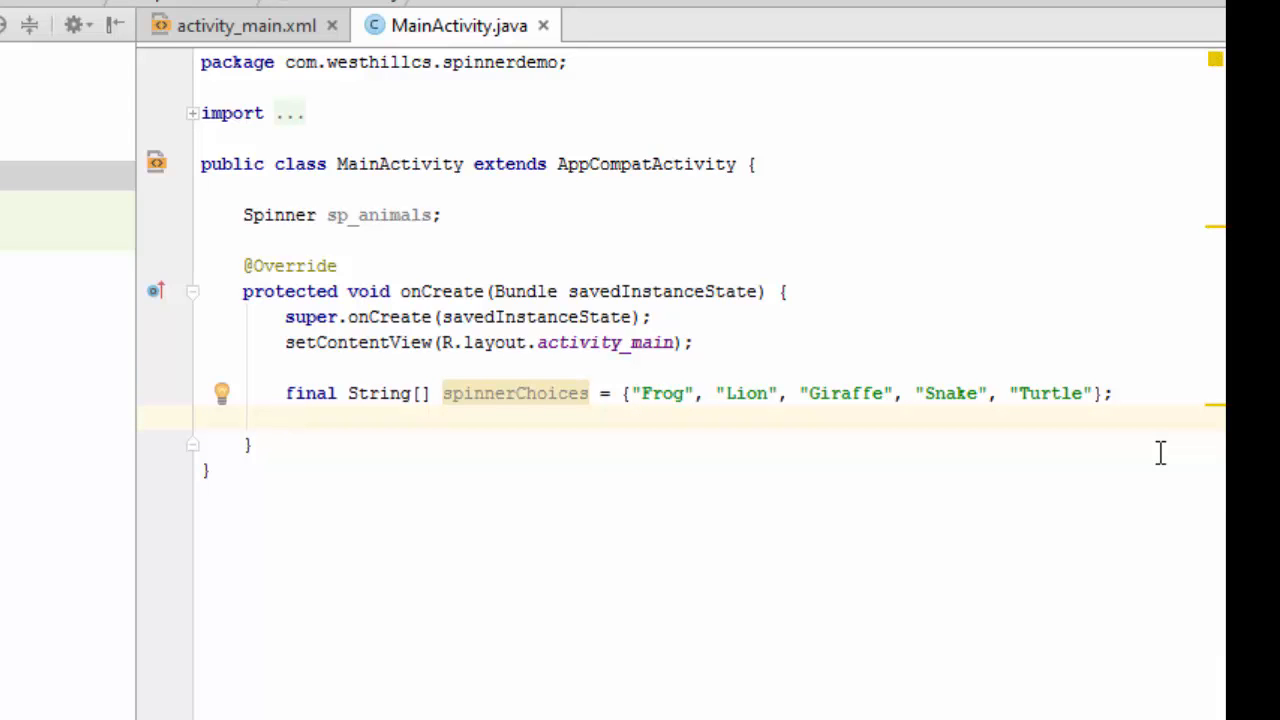
- Assign this.sp_animals via (Spinner)findViewById(R.id.animals_sp) in onCreate
text(this)
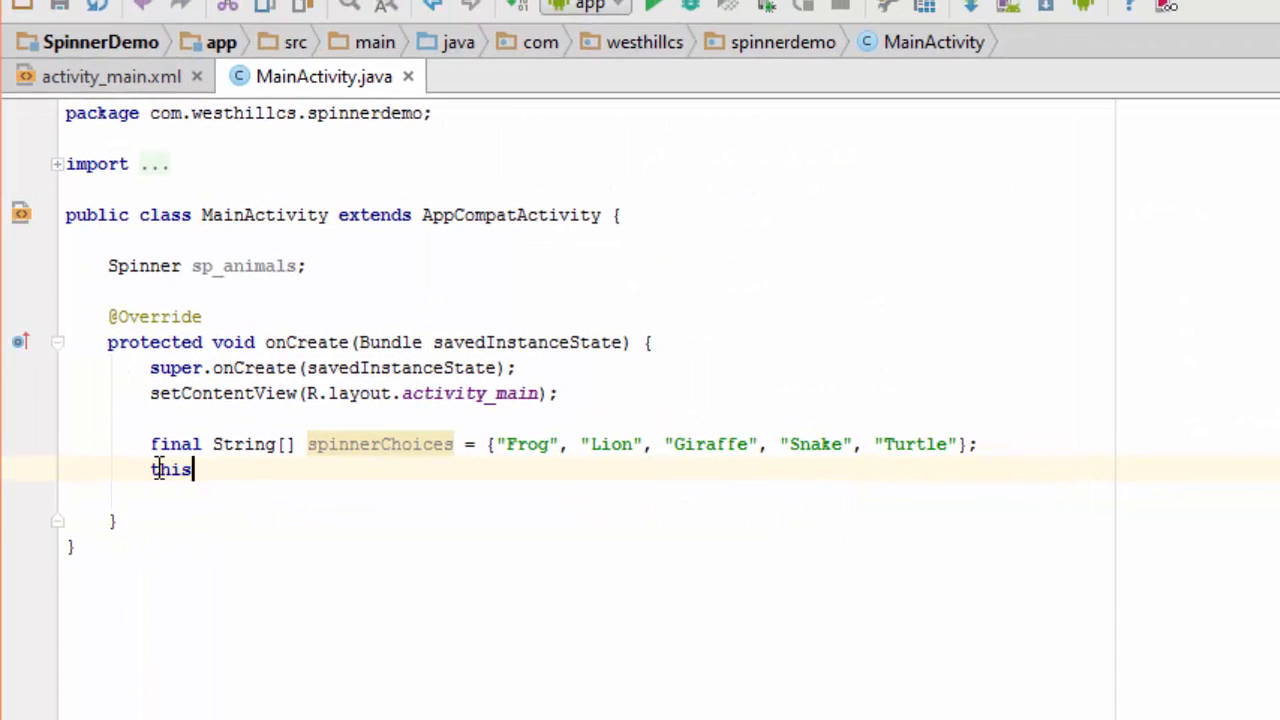
text(.sp_animals = (Spinner)findViewById()
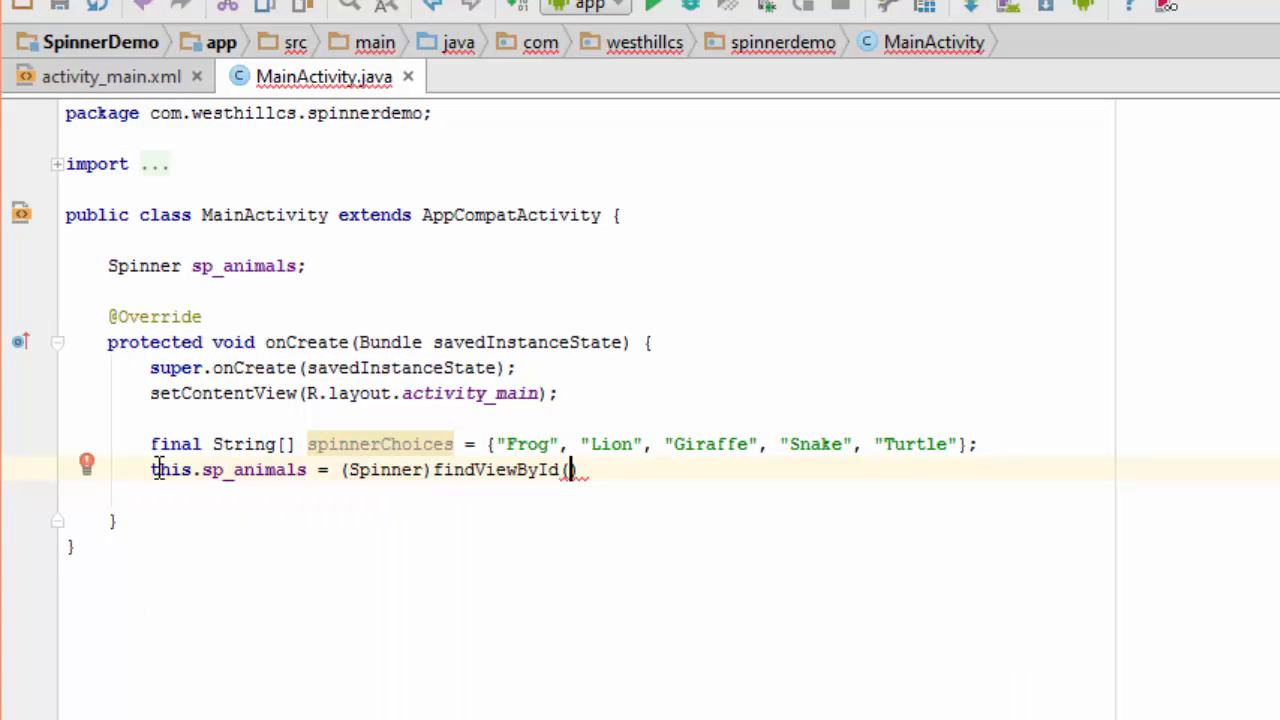
text(R.id.animals_sp);)
click(632, 496)
text(ArrayAdapter<String> adapter = new ArrayAdapter<String>(this, android.R.layout.simple_spinner_dropdown_item, spinnerChoices);)
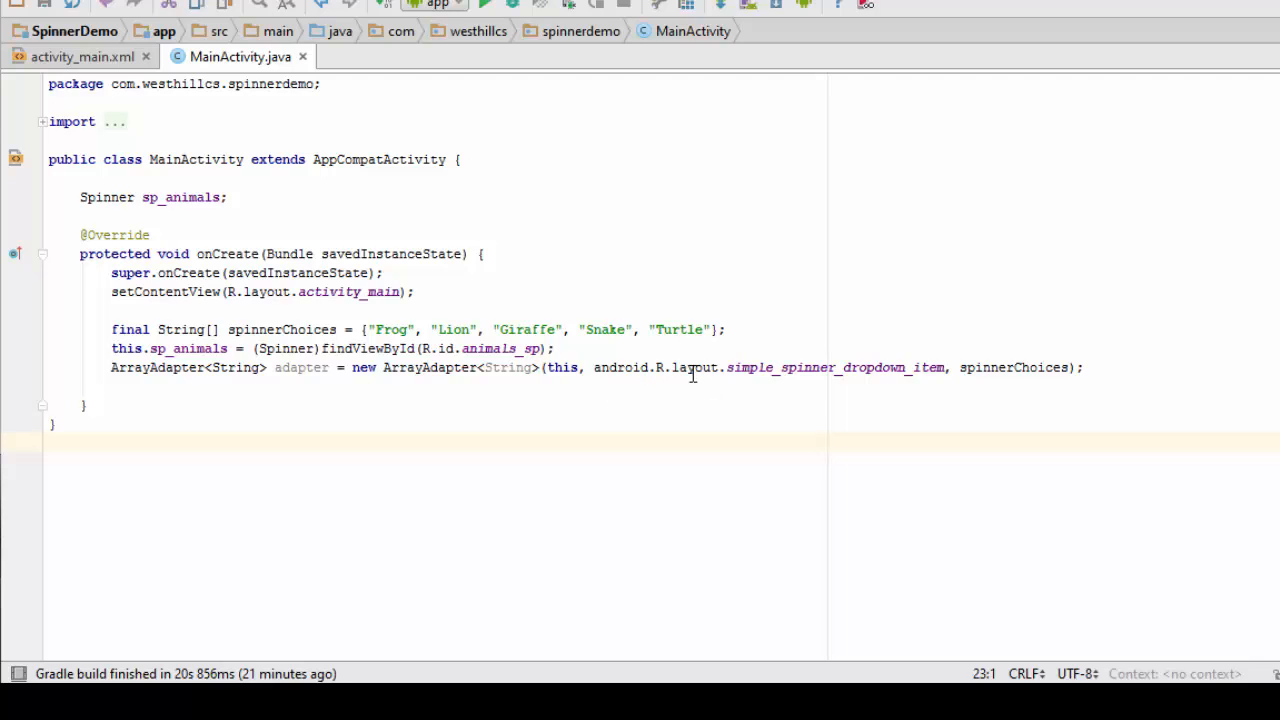
mouse_move(810, 384)
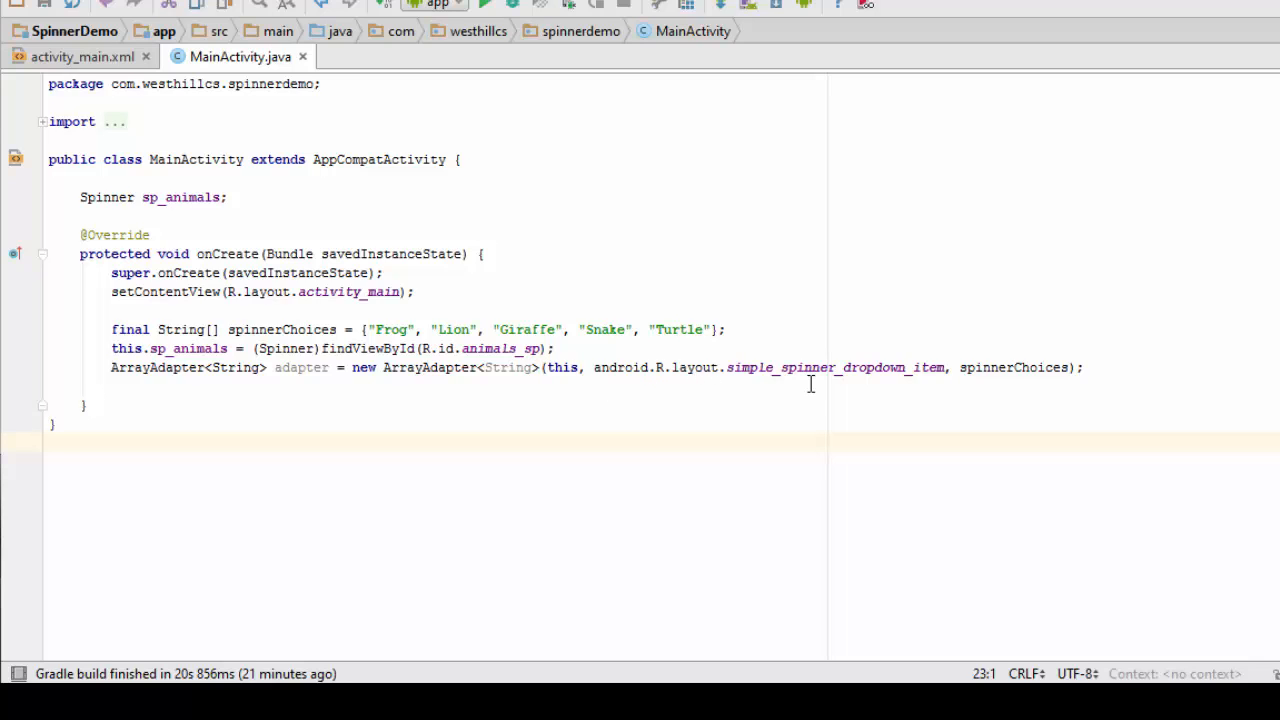
mouse_move(848, 364)
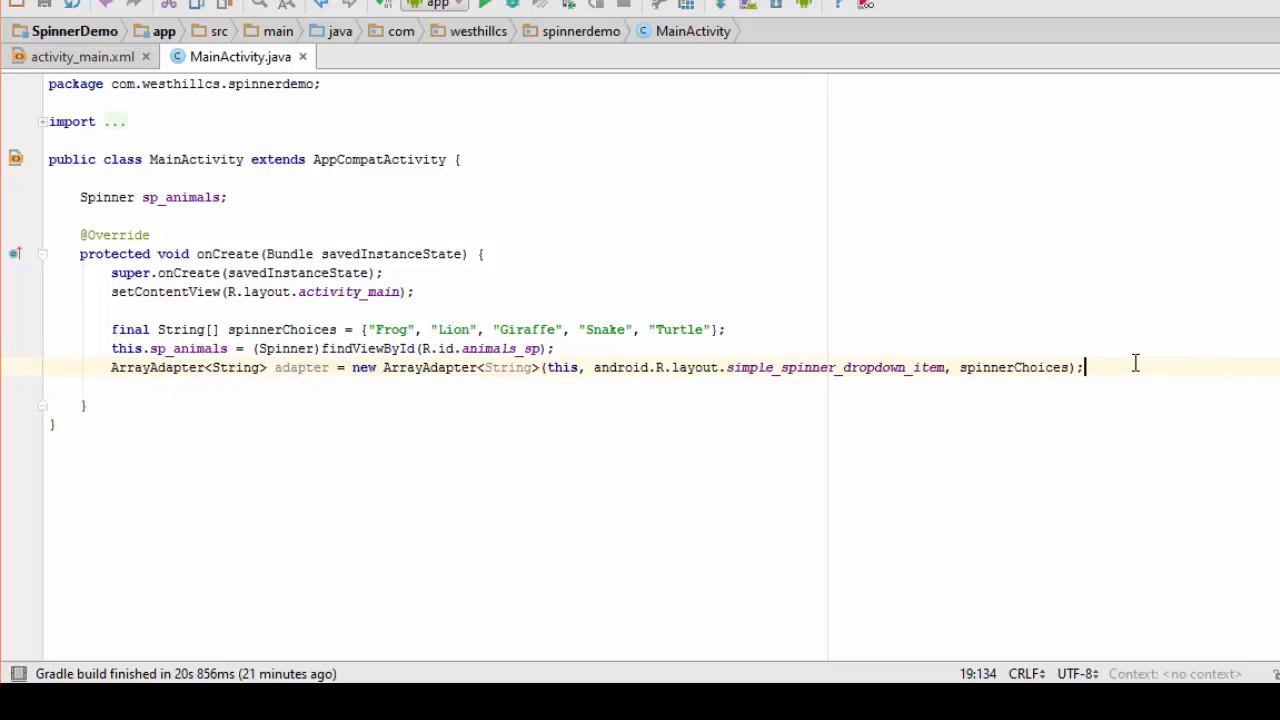
- Call sp_animals.setAdapter(adapter) and sp_animals.setOnItemSelectedListener(this)
text(this.a)
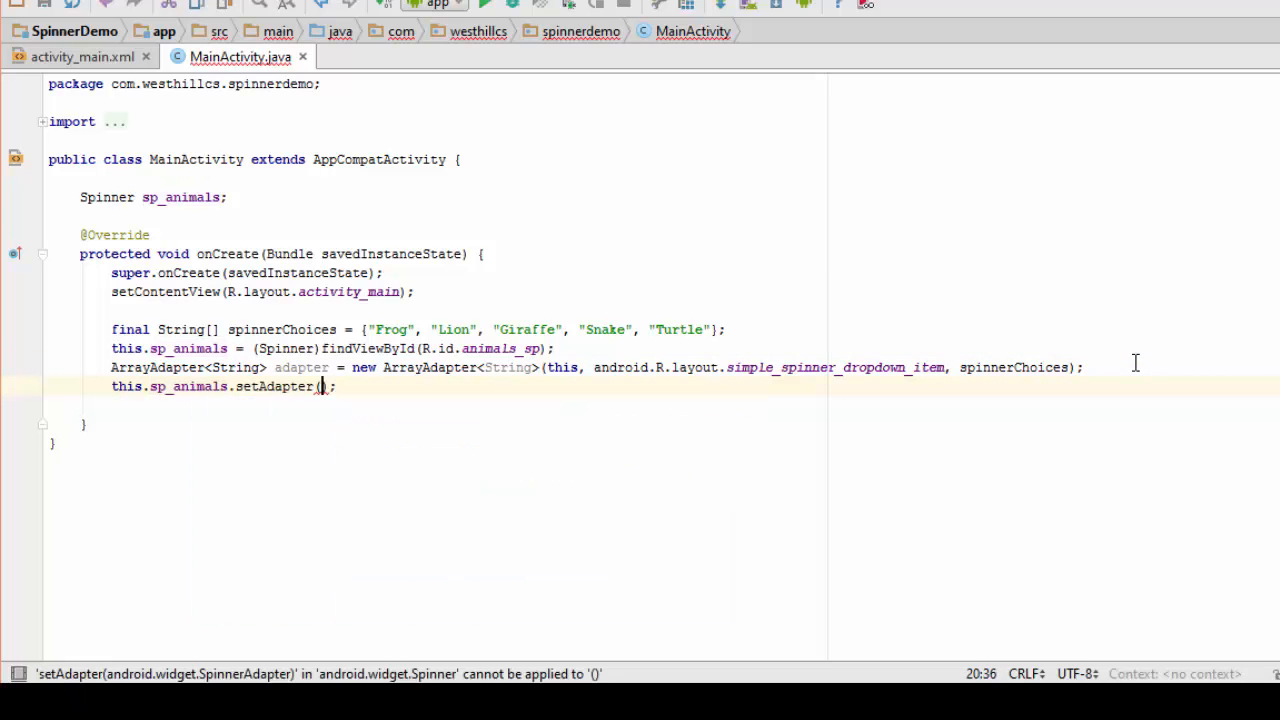
text(adapter)
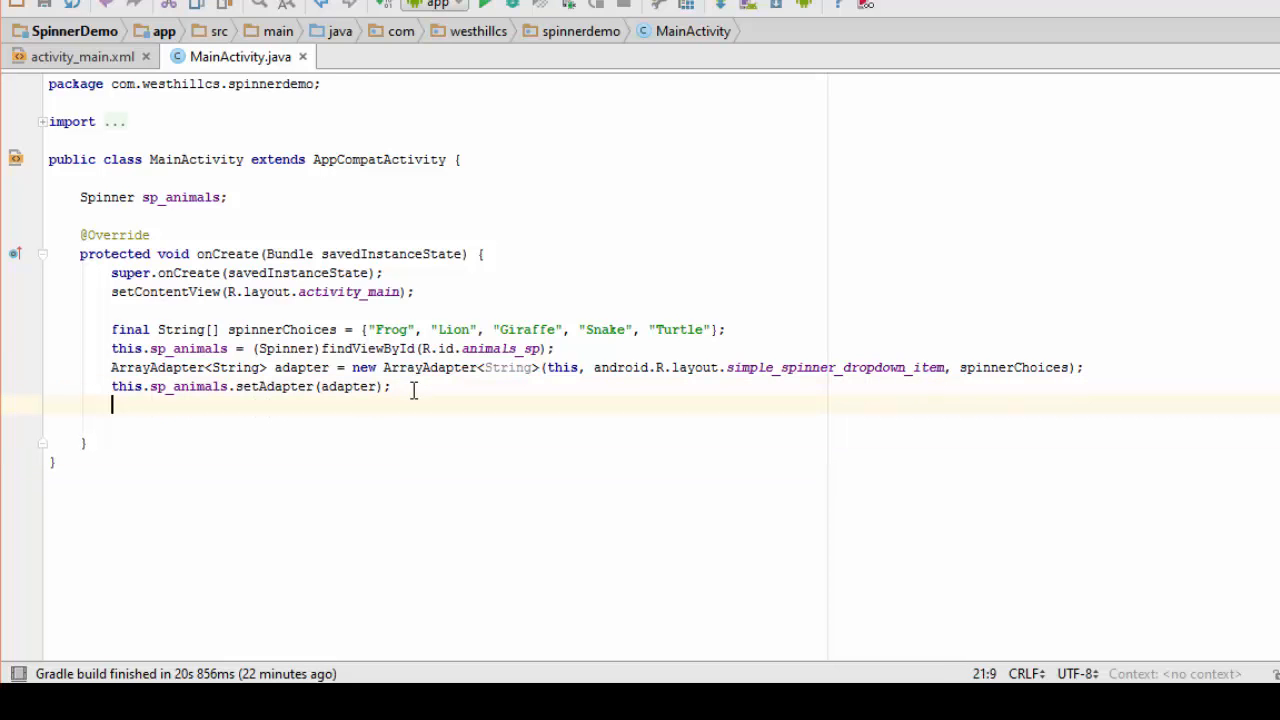
text(this.sp_animals)
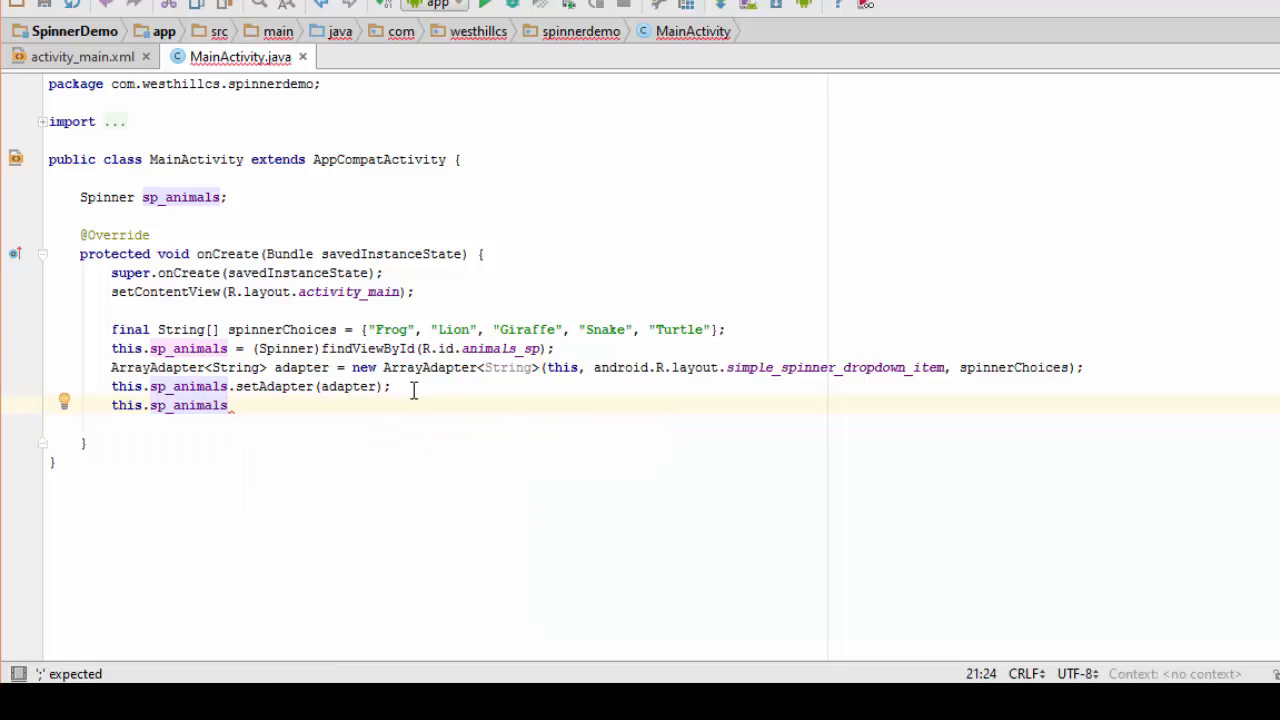
text(set)
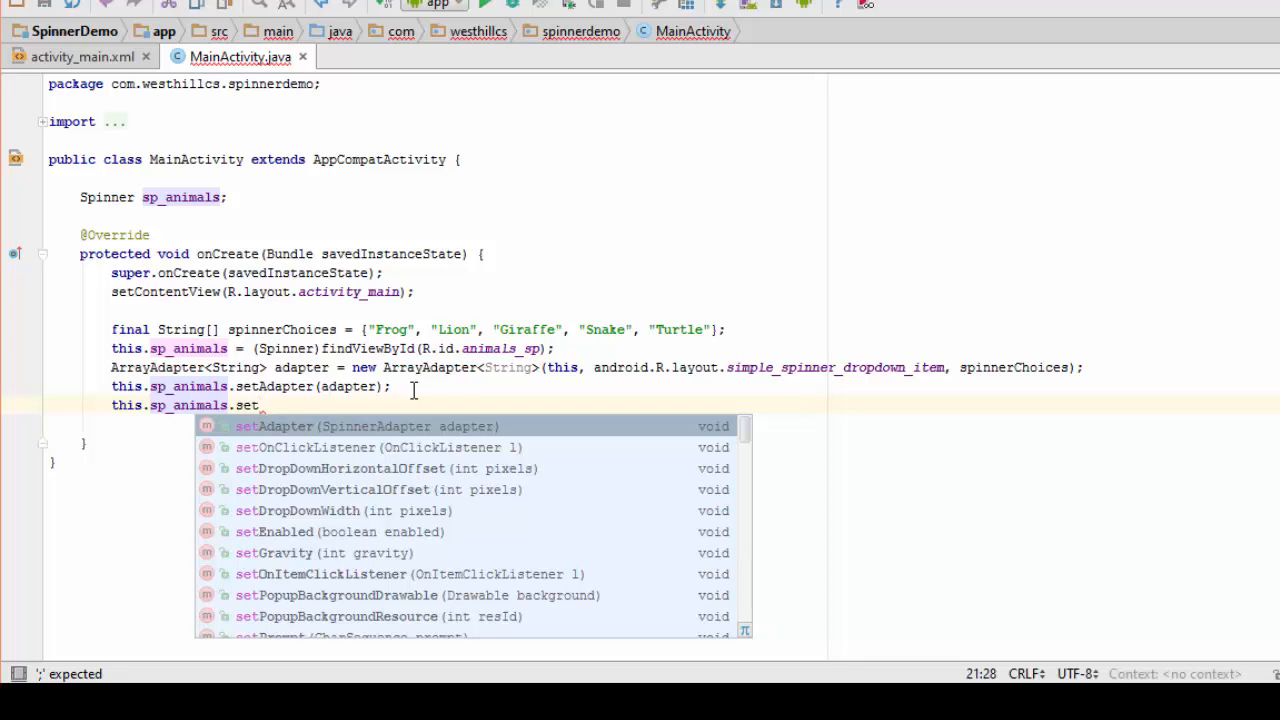
mouse_move(390, 456)
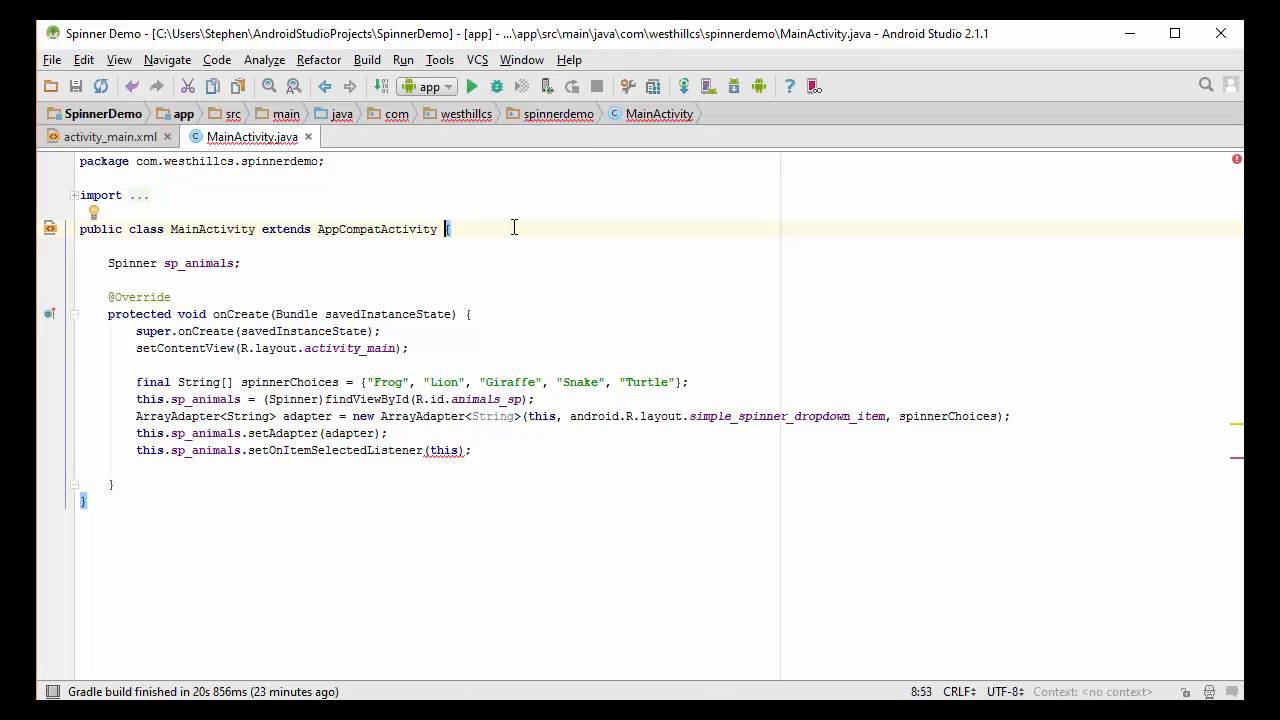
- Implement AdapterView.OnItemSelectedListener with generated onItemSelected and onNothingSelected stubs
text(implements AdapterView.OnItemSelectedListener)
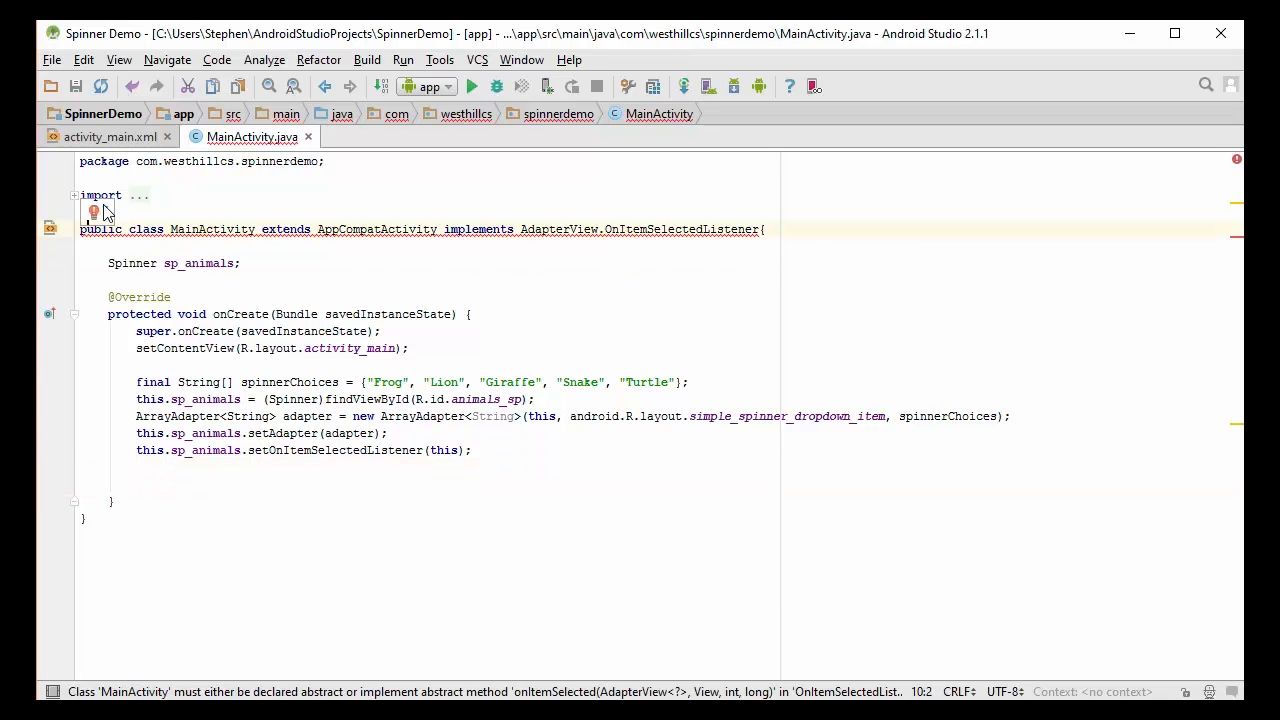
click(92, 210)
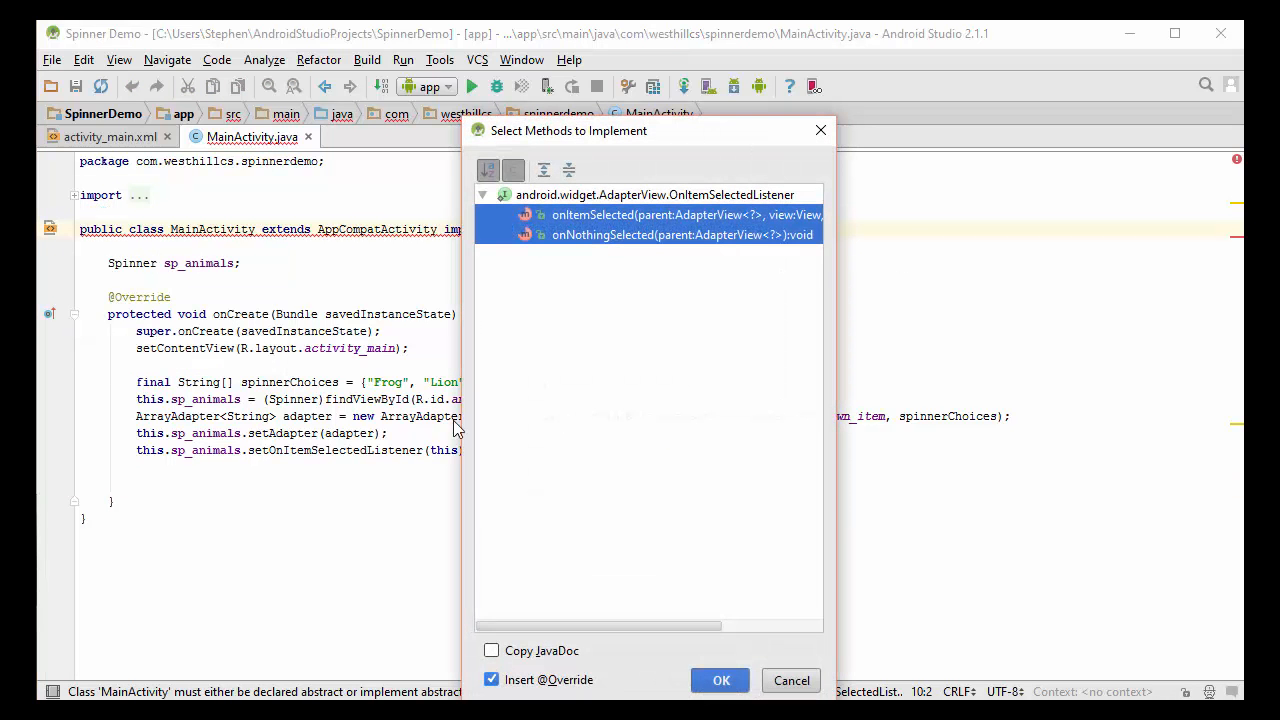
click(720, 680)
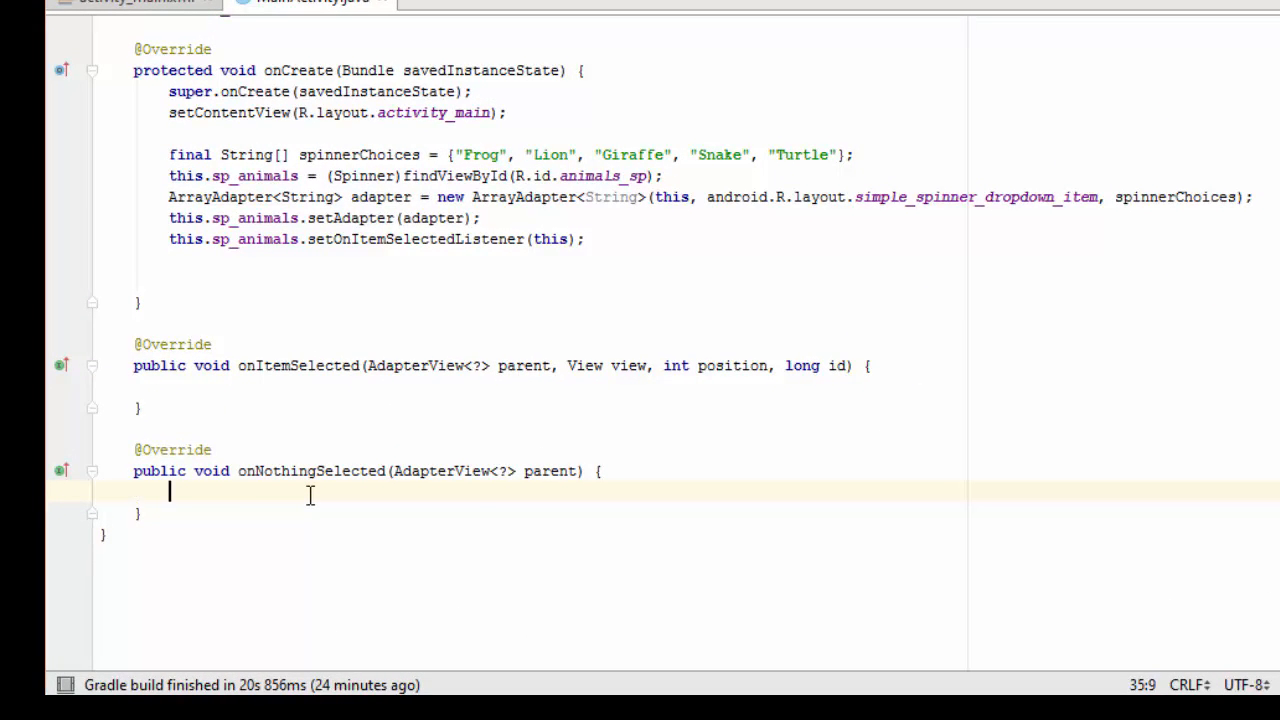
- Add a '// not used' comment inside the onNothingSelected method body
text(// not s)
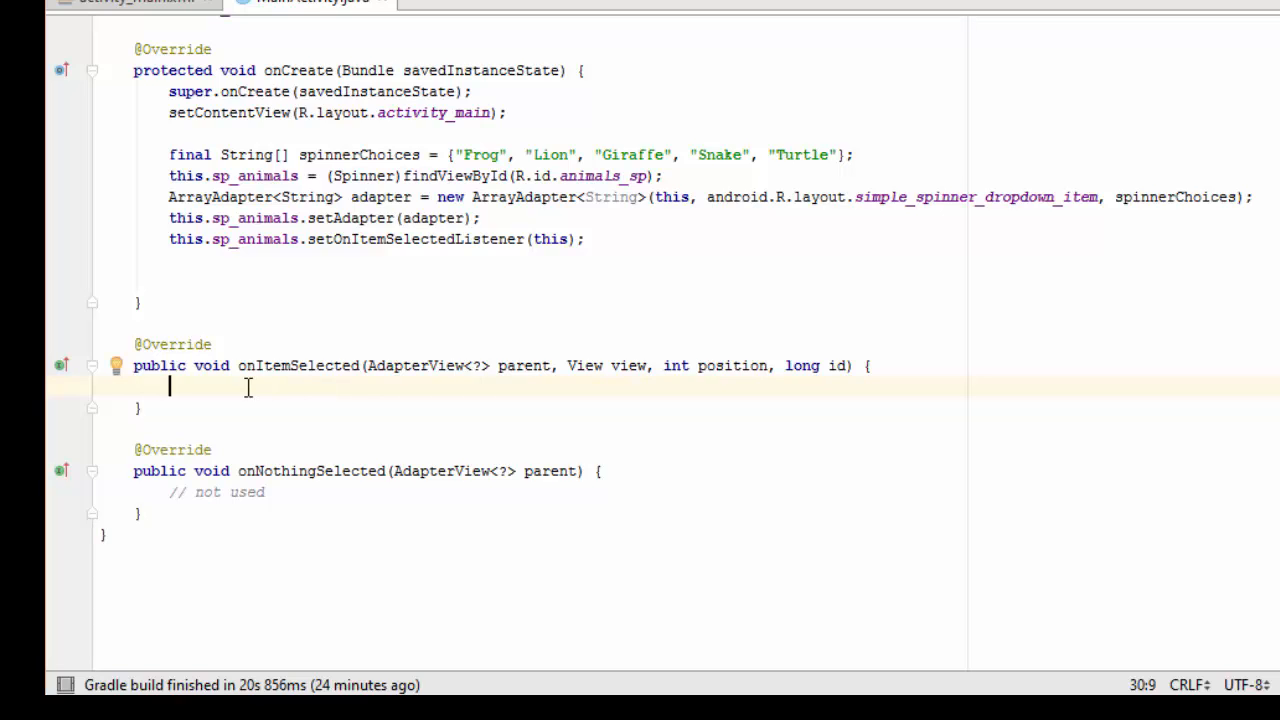
mouse_move(322, 390)
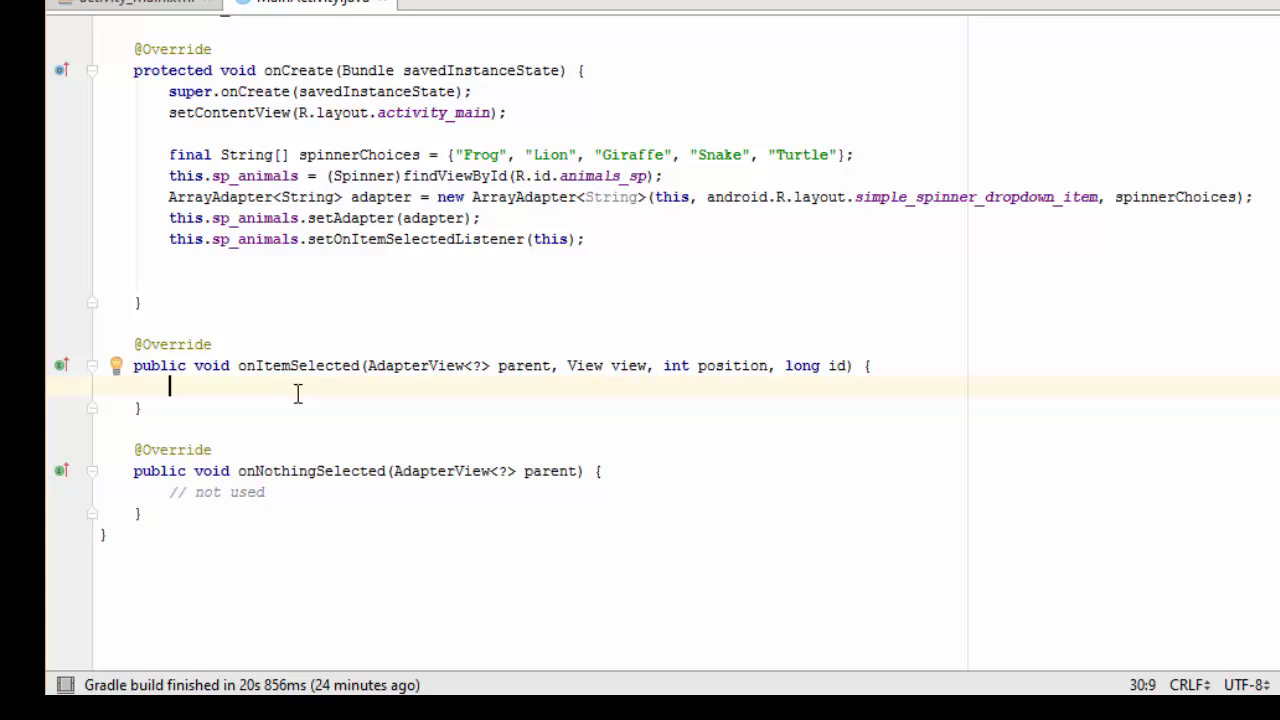
mouse_move(496, 388)
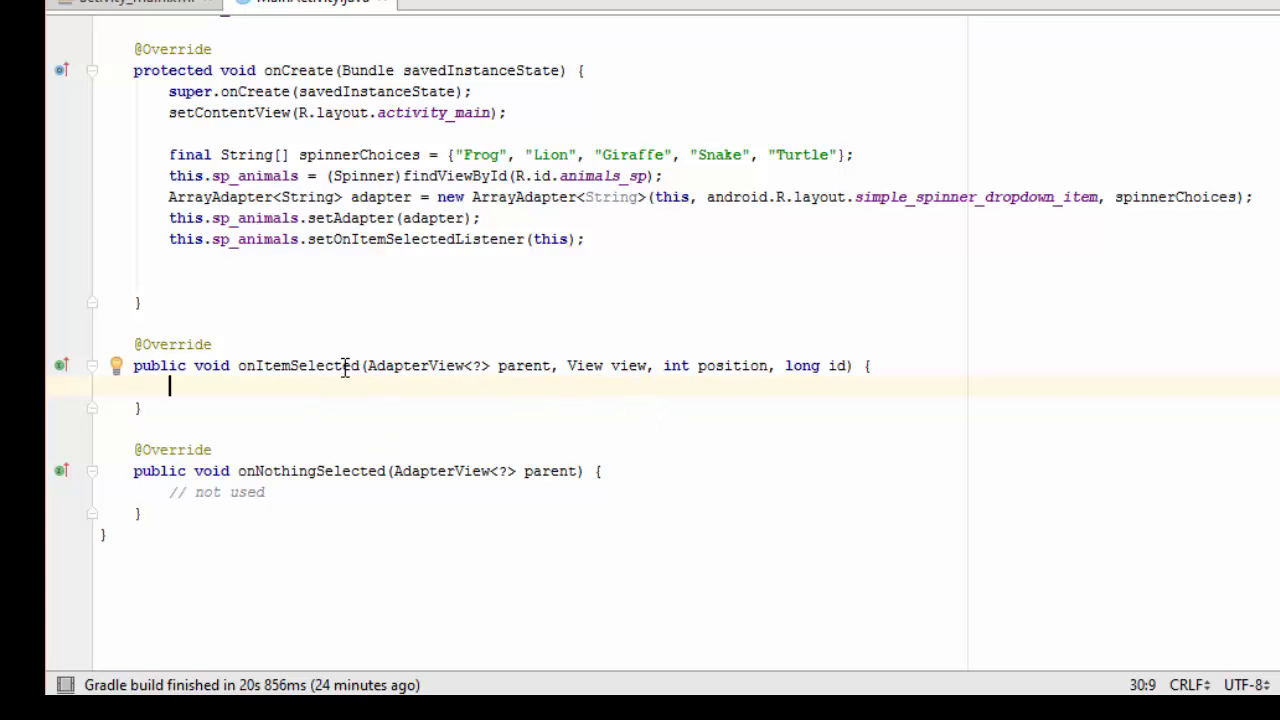
mouse_move(732, 418)
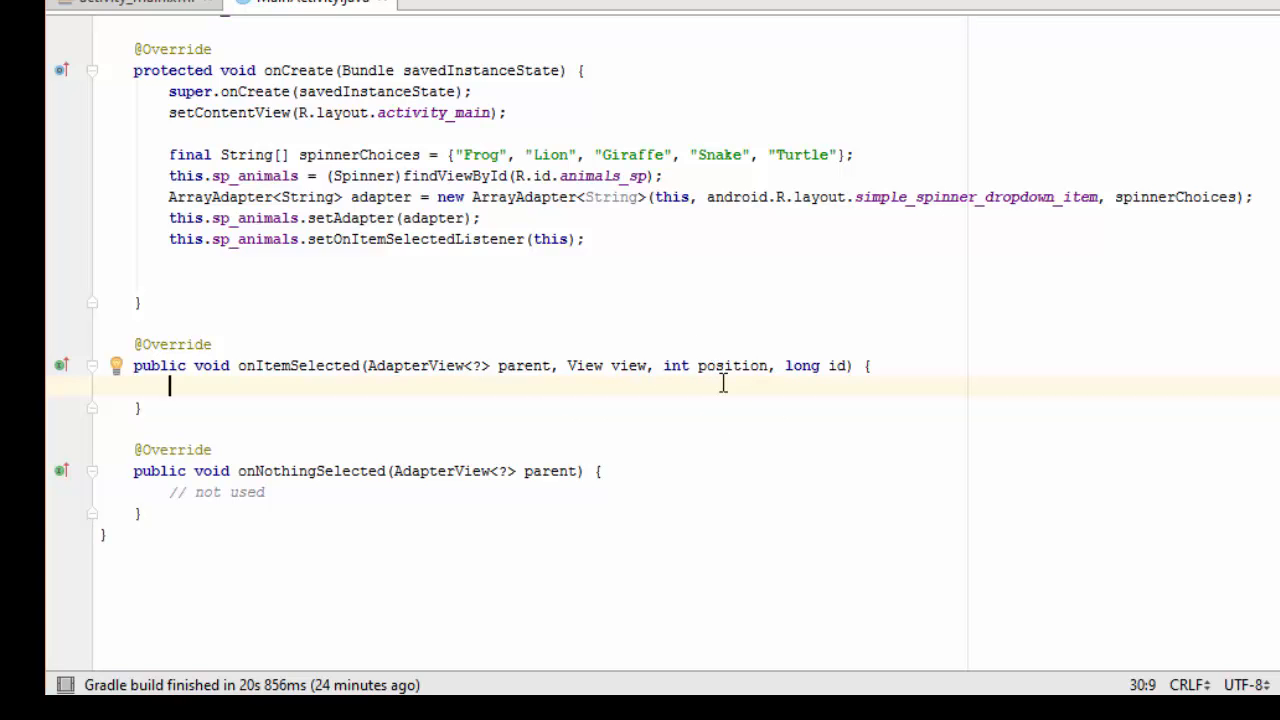
mouse_move(716, 374)
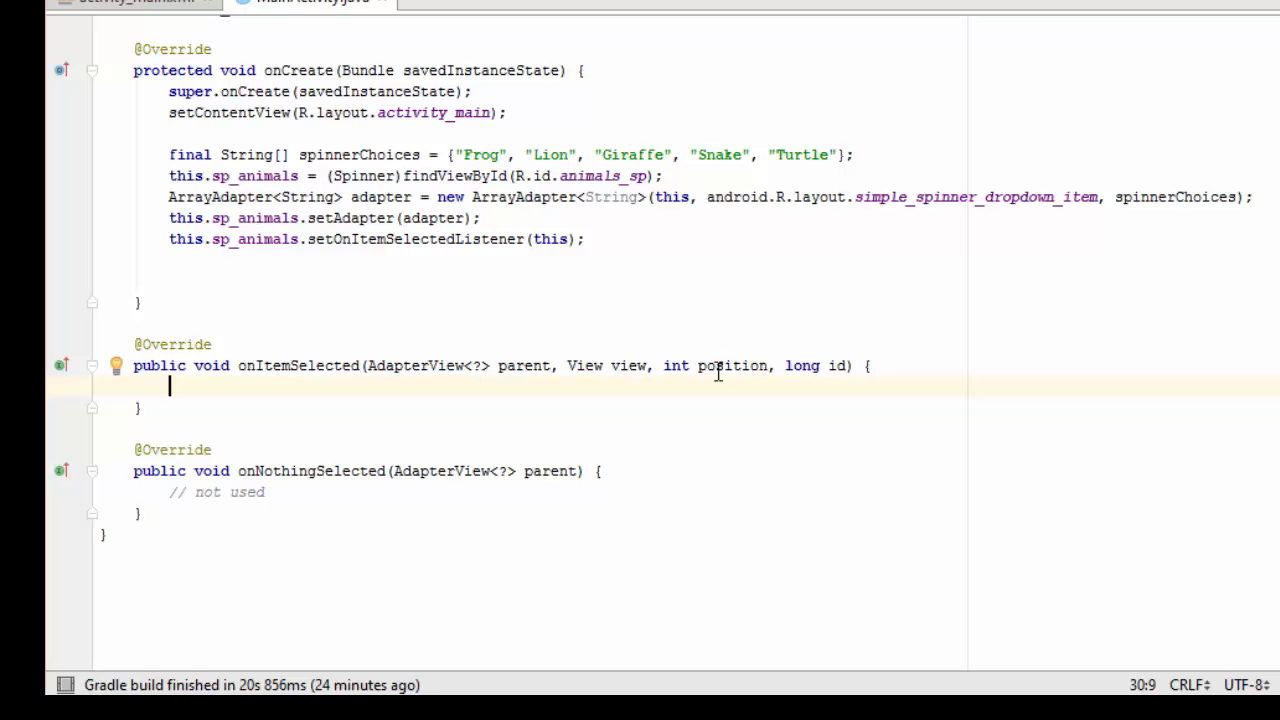
mouse_move(612, 364)
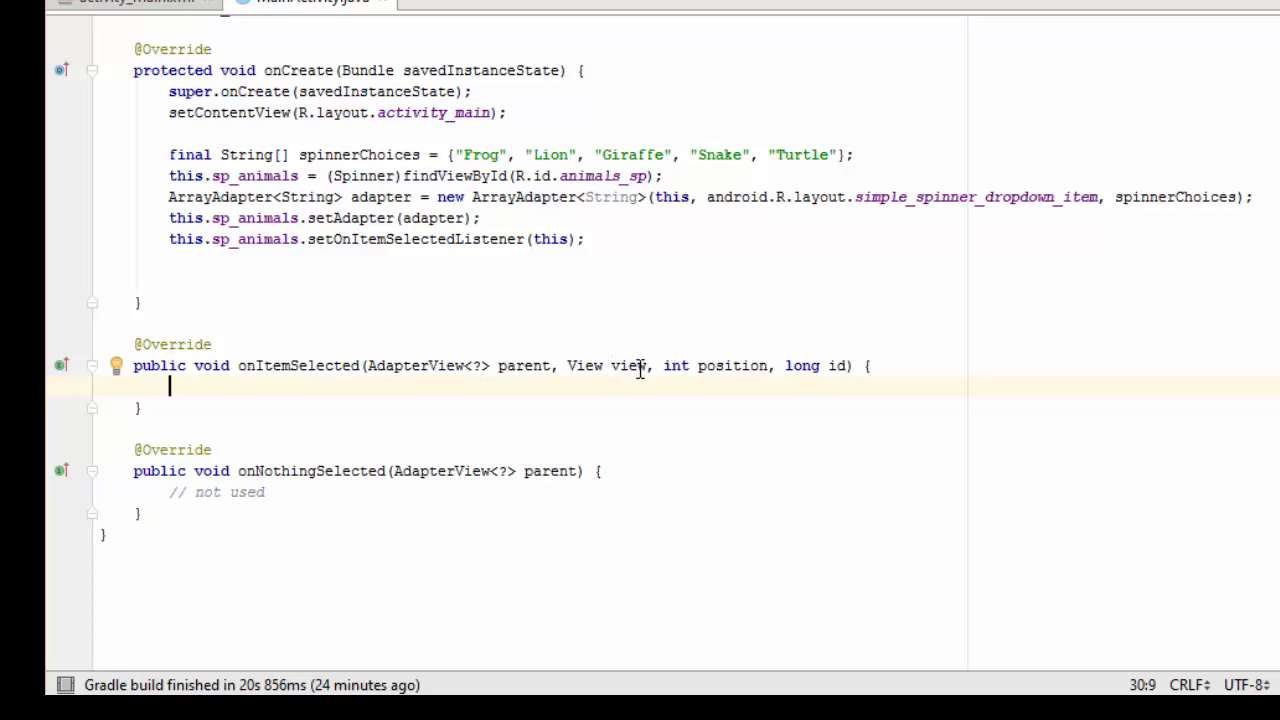
mouse_move(1144, 618)
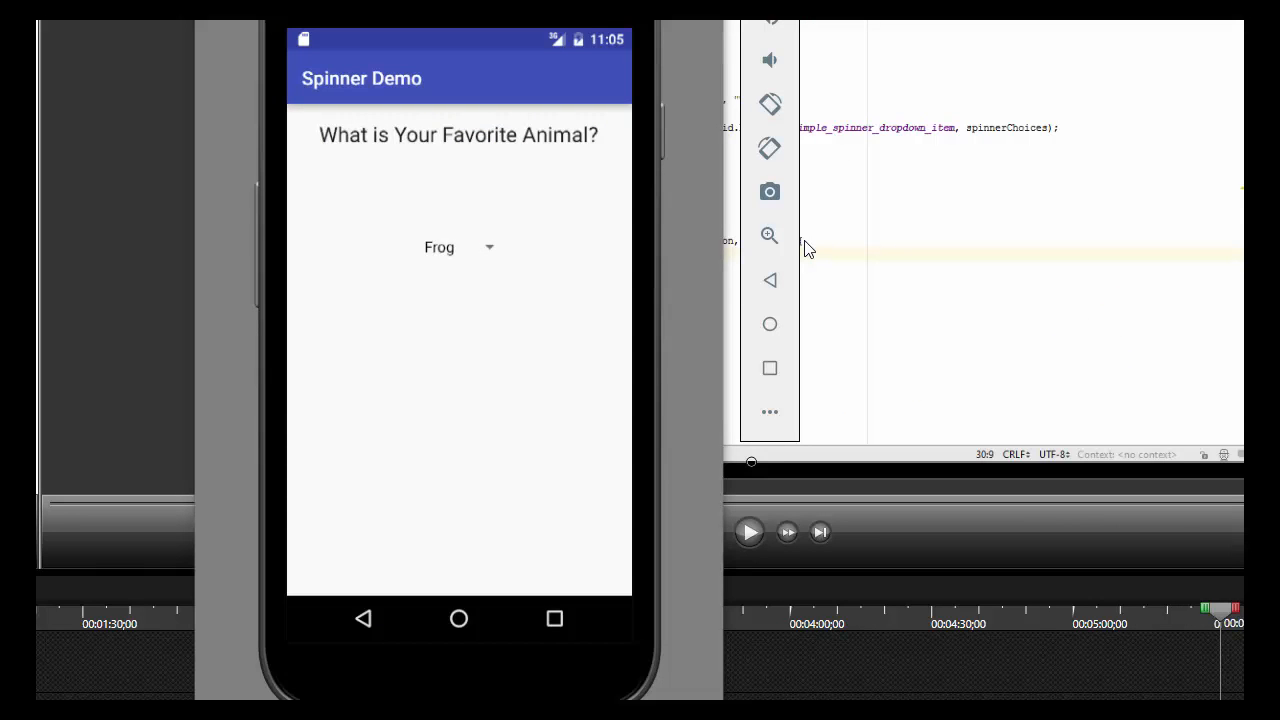
mouse_move(588, 138)
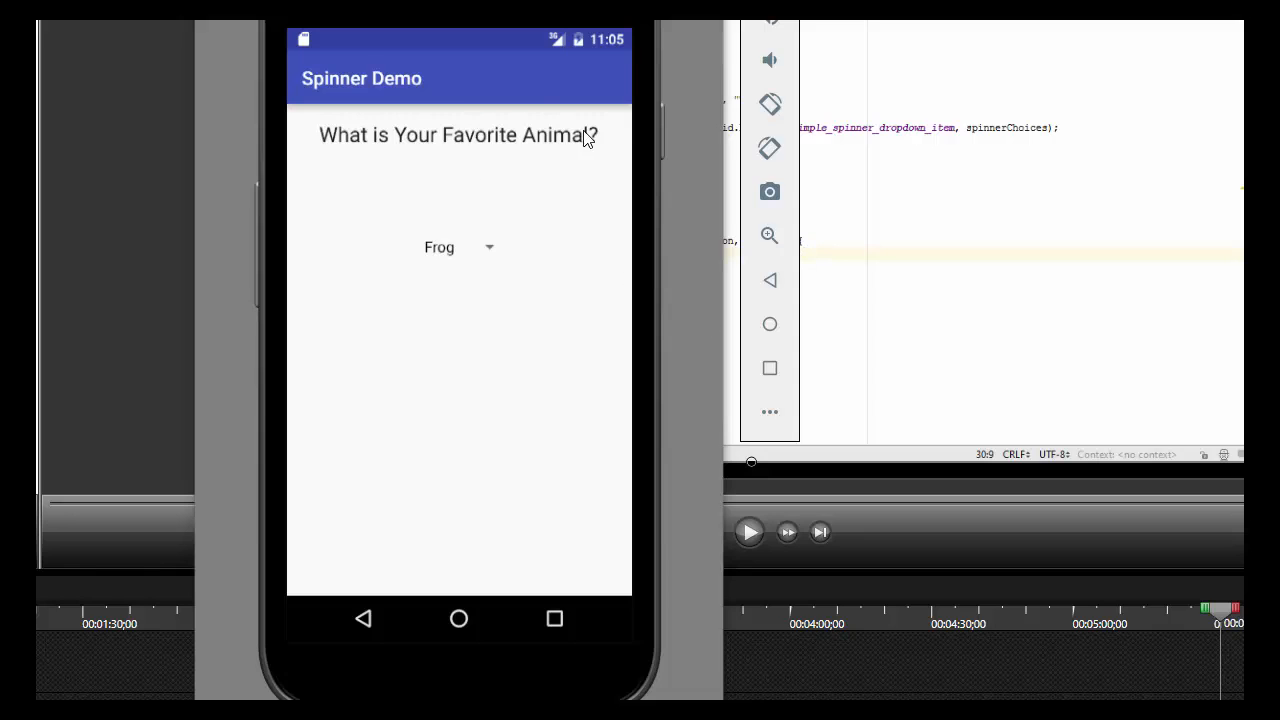
mouse_move(448, 268)
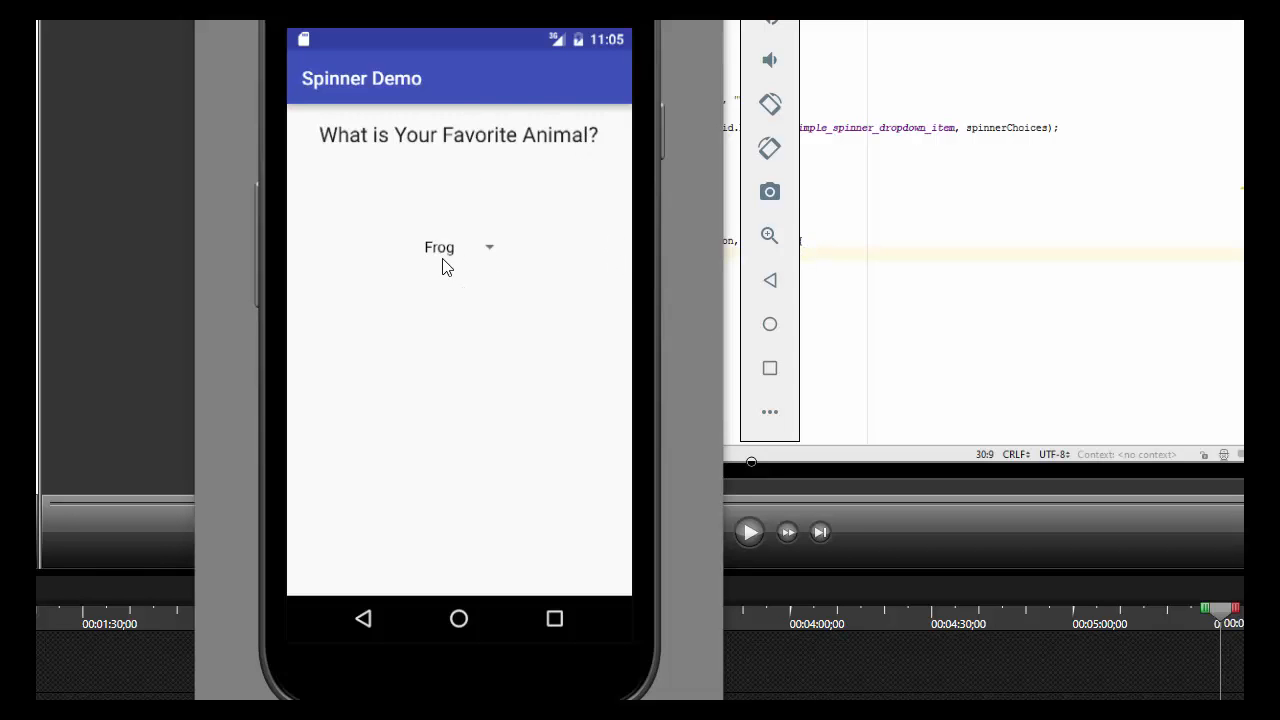
mouse_move(514, 266)
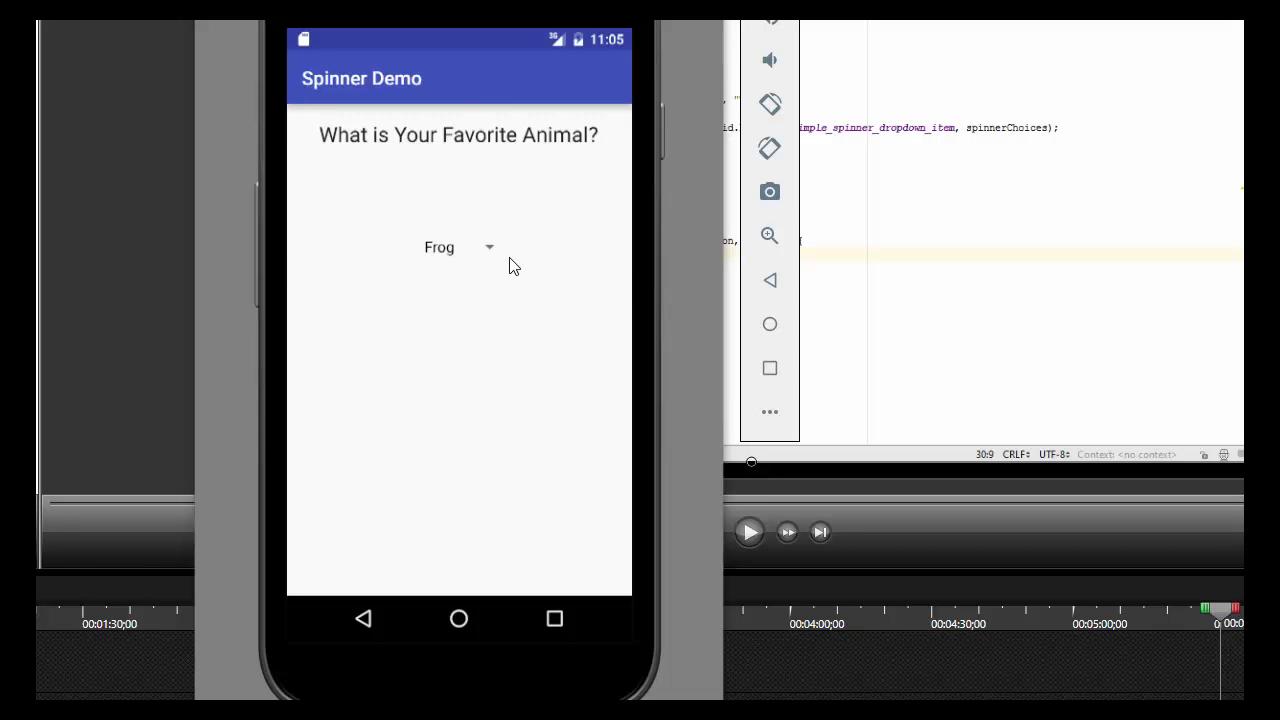
mouse_move(520, 252)
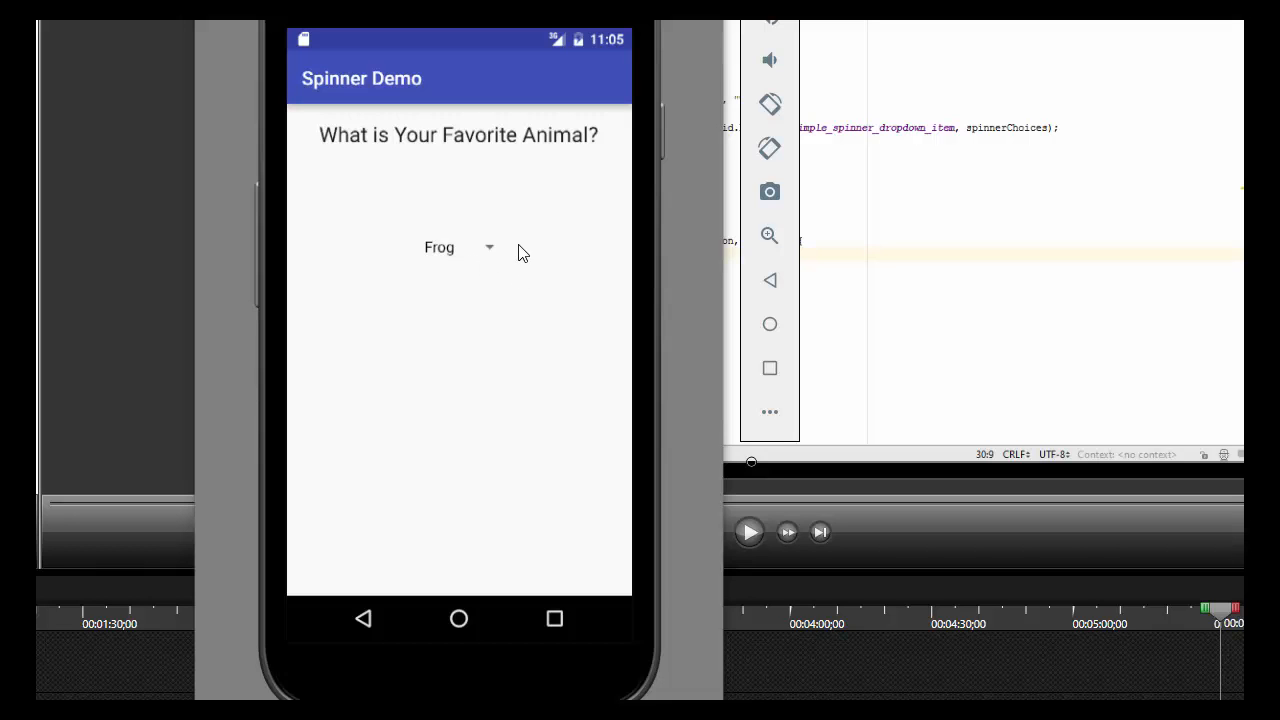
- Select Lion from the animal spinner so the 'You picked: Lion' toast appears
click(456, 248)
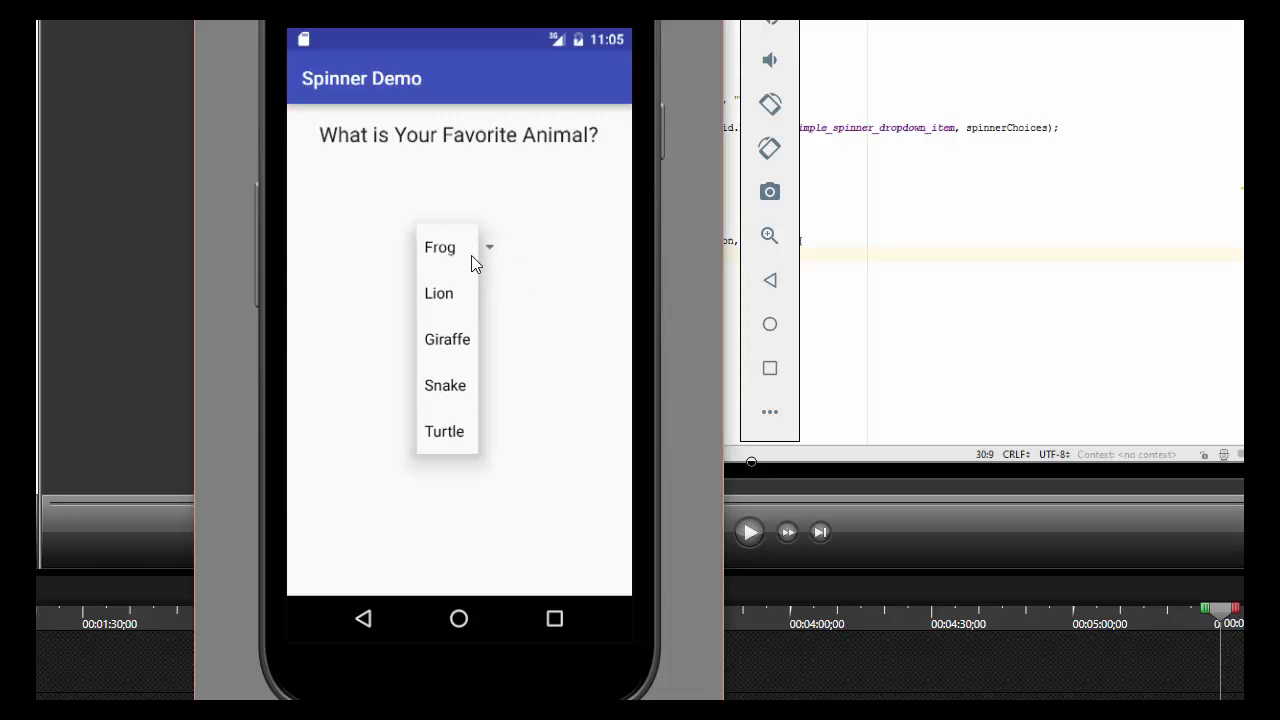
click(438, 292)
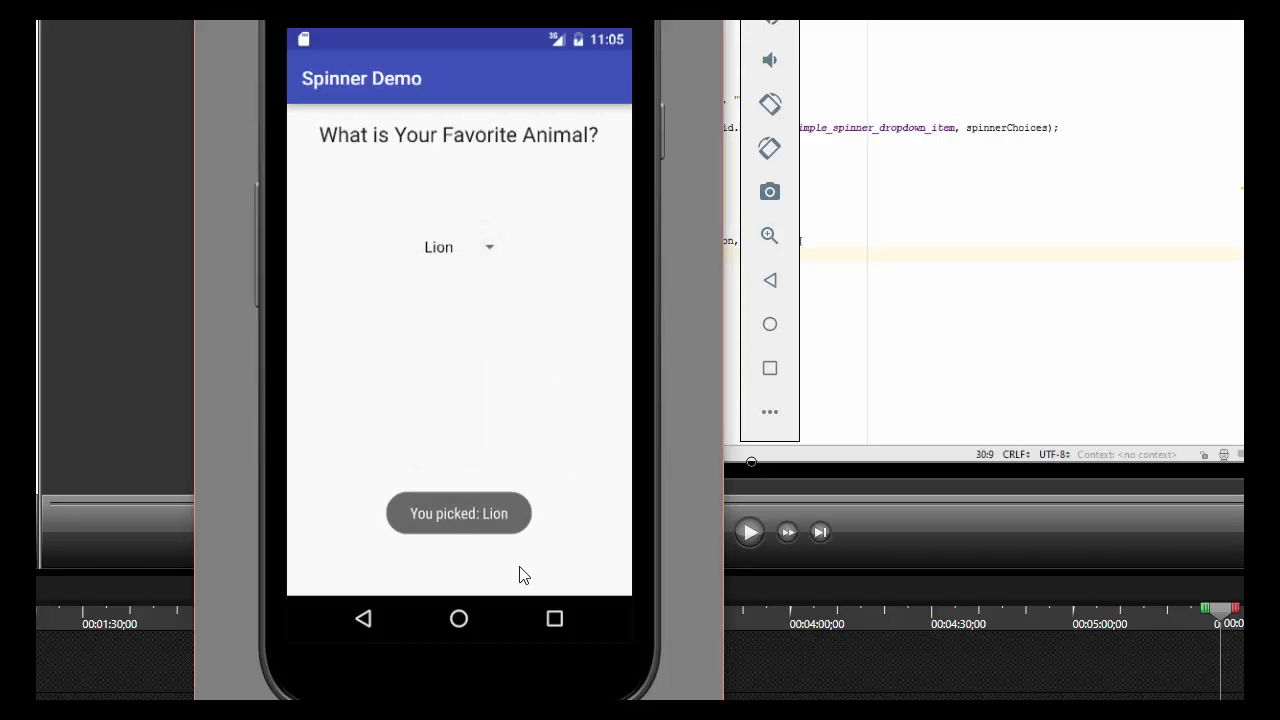